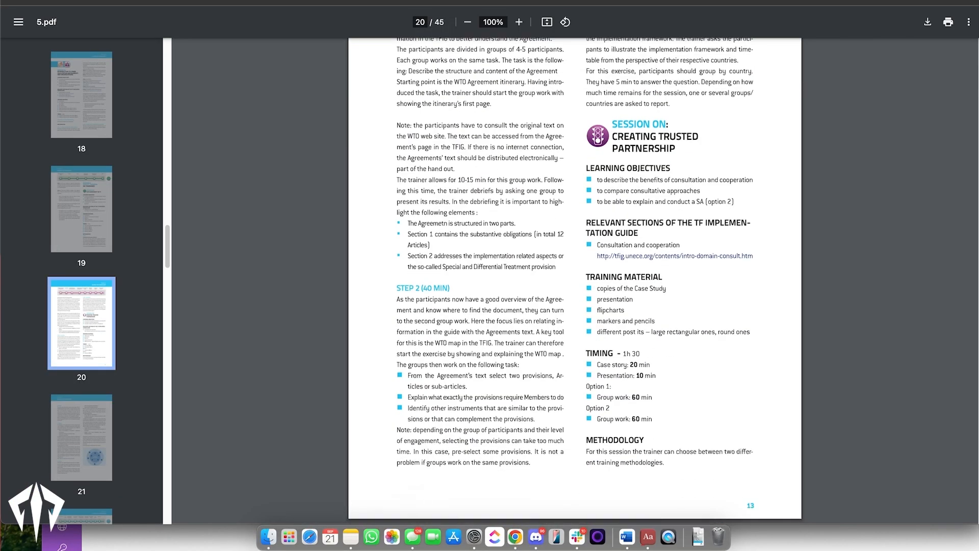
# Step: Scroll the training manual PDF from page 20 to page 21's Phase 2 workshop options
pyautogui.scroll(-3)
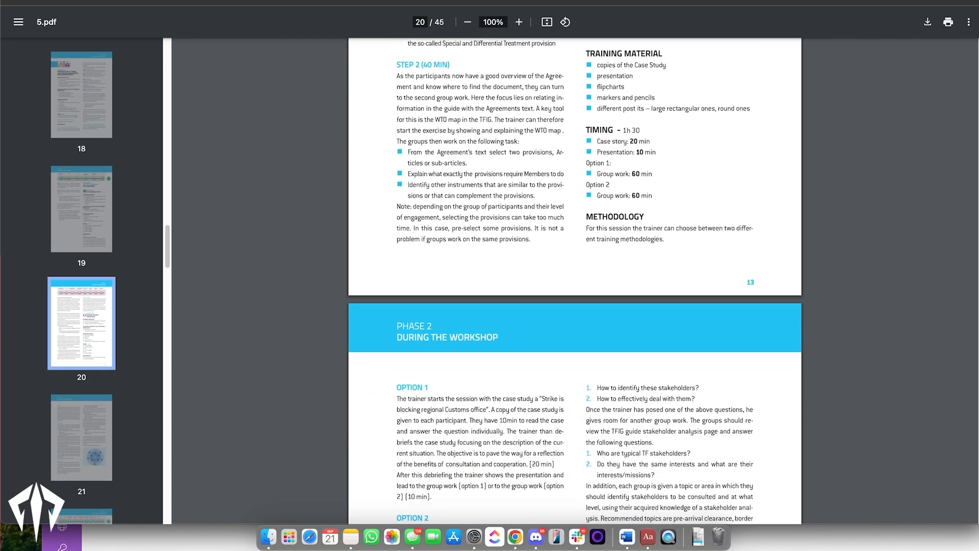
pyautogui.scroll(3)
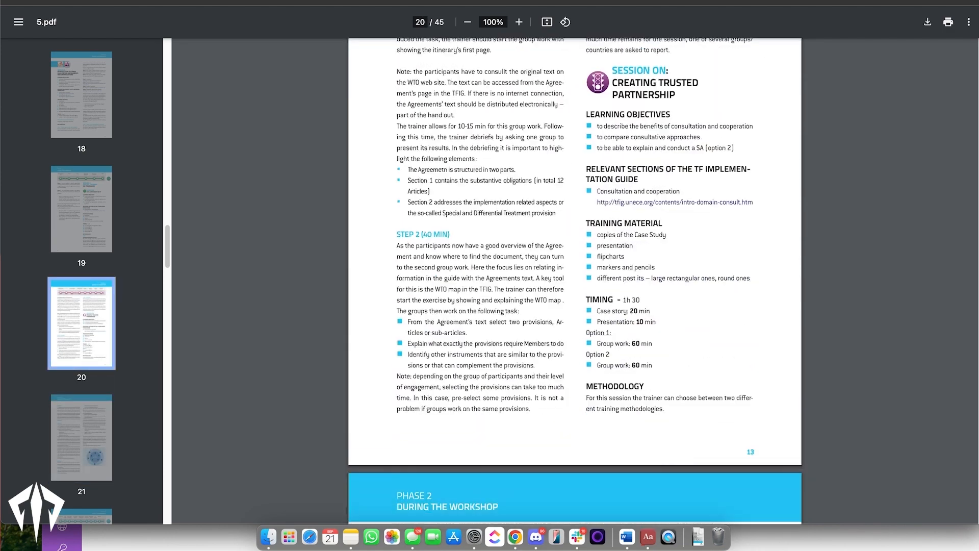
pyautogui.scroll(3)
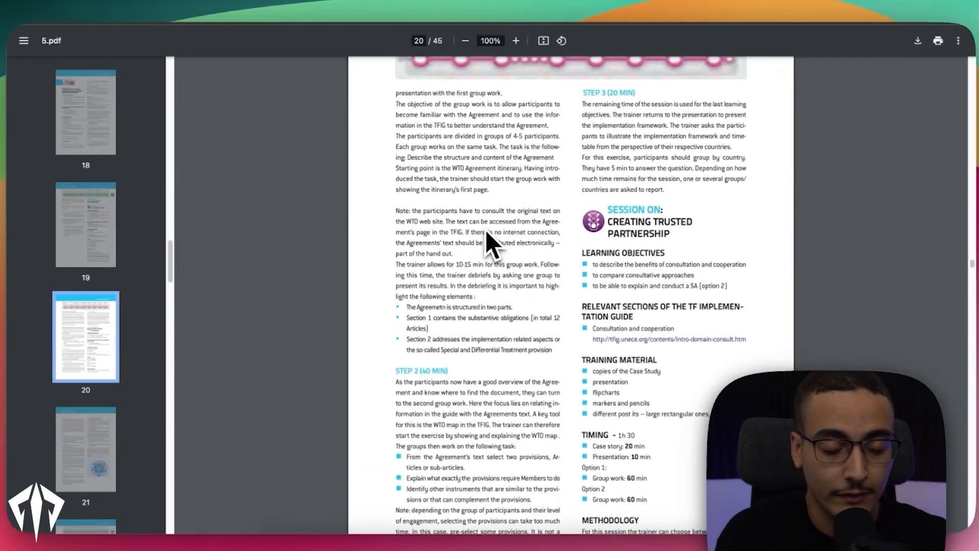
pyautogui.scroll(-3)
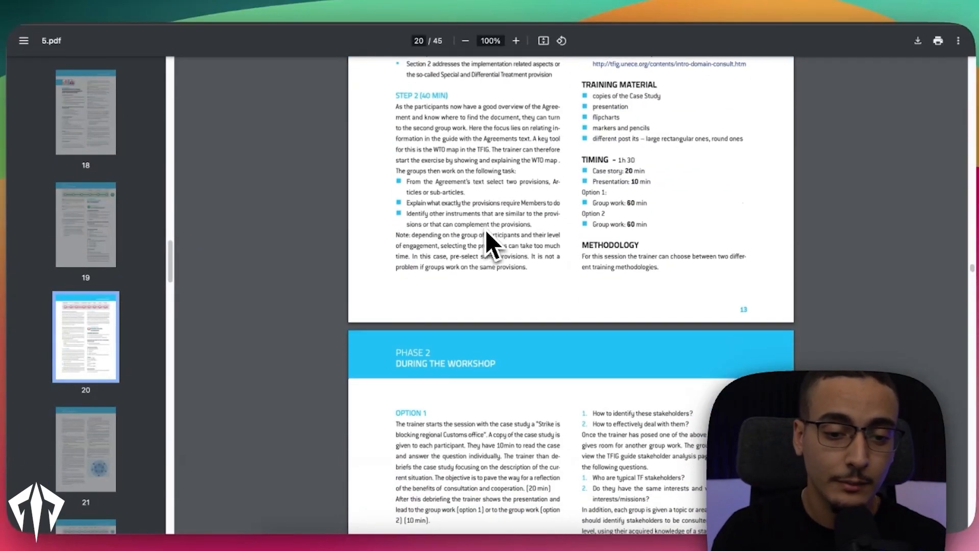
pyautogui.scroll(-3)
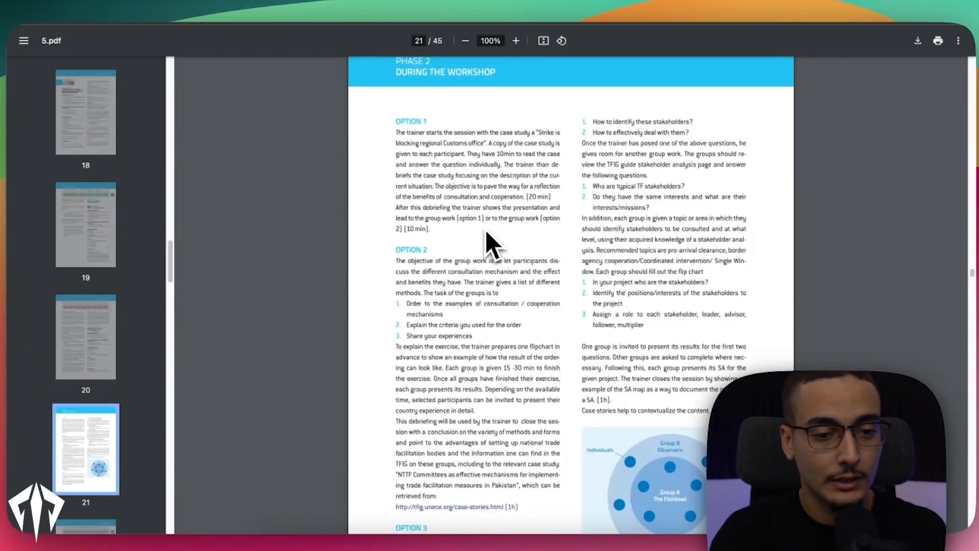
pyautogui.moveTo(493, 246)
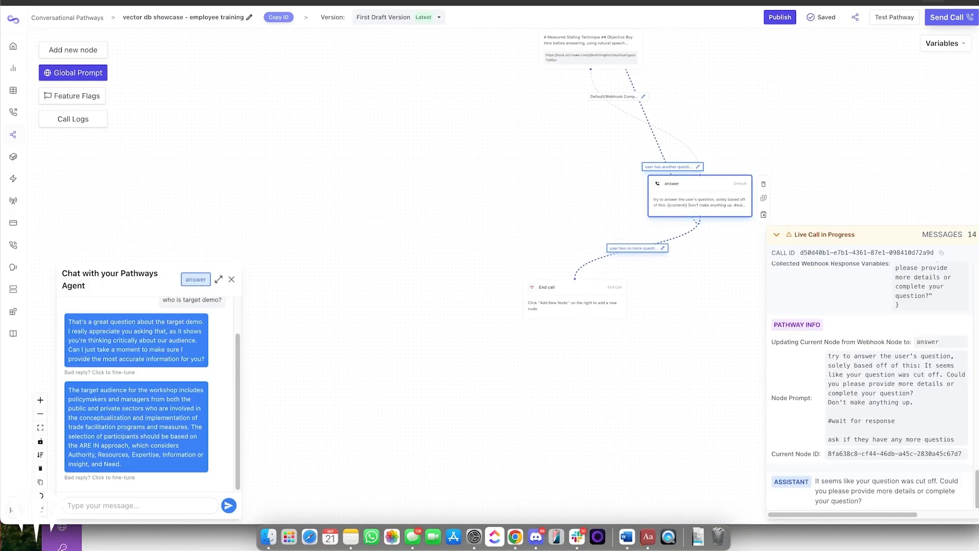
# Step: Place a test call to the employee training pathway agent from the call settings panel
pyautogui.click(946, 17)
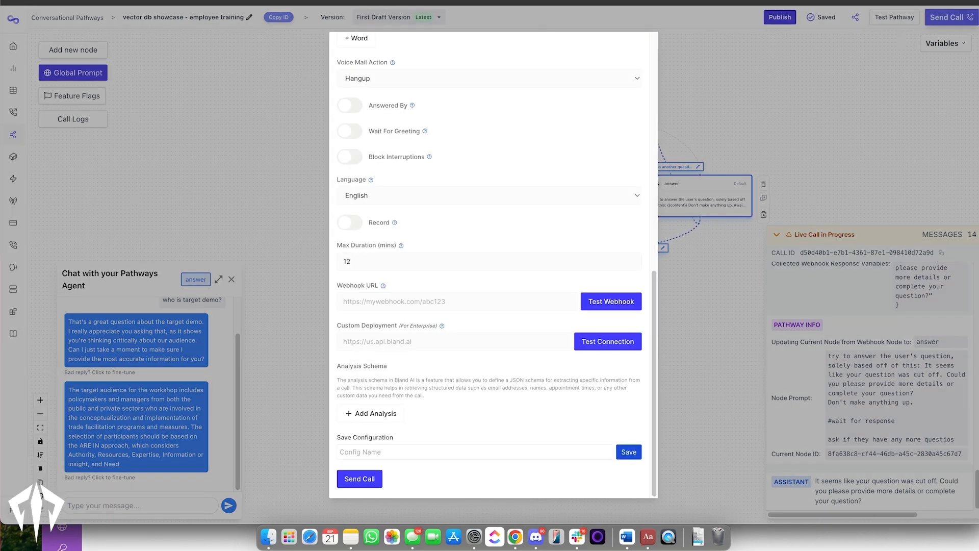
pyautogui.click(359, 478)
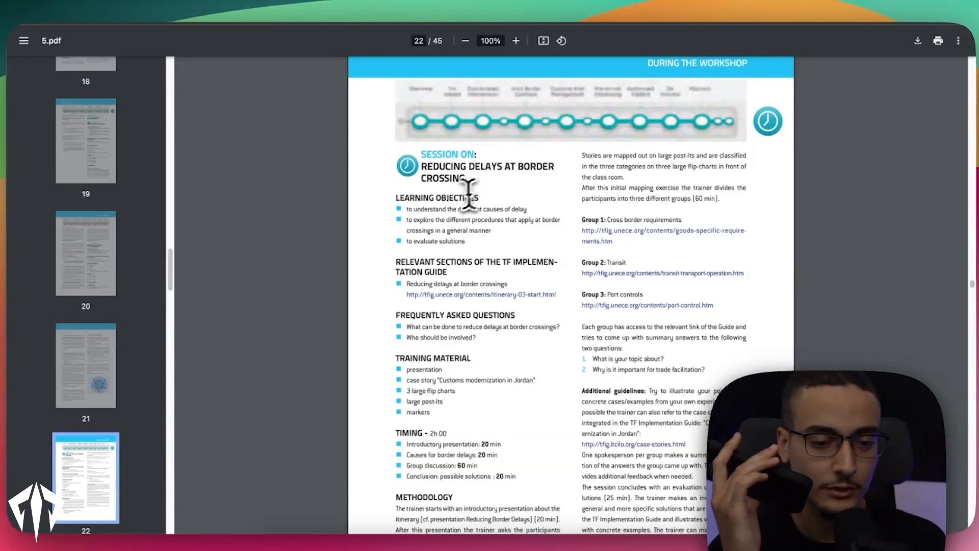
pyautogui.scroll(-3)
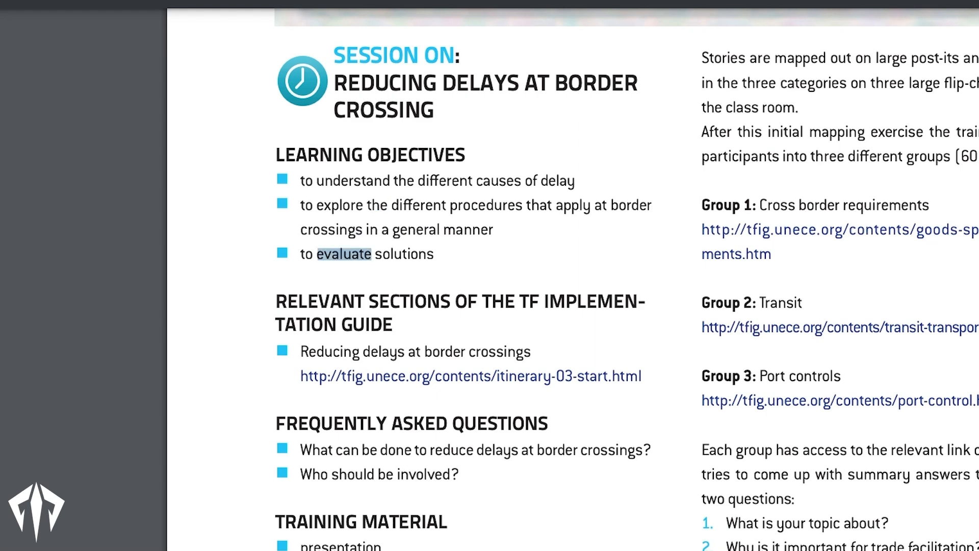
pyautogui.scroll(-3)
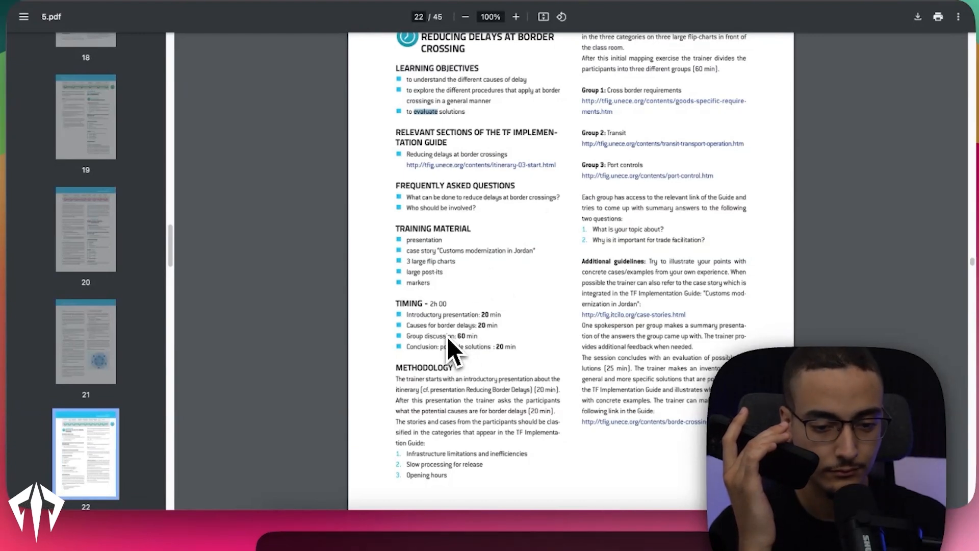
pyautogui.scroll(3)
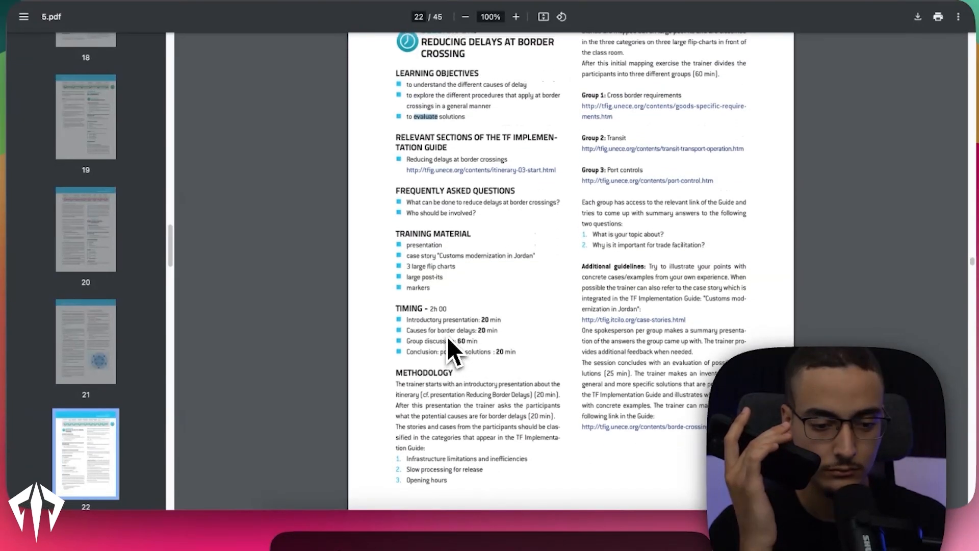
pyautogui.scroll(3)
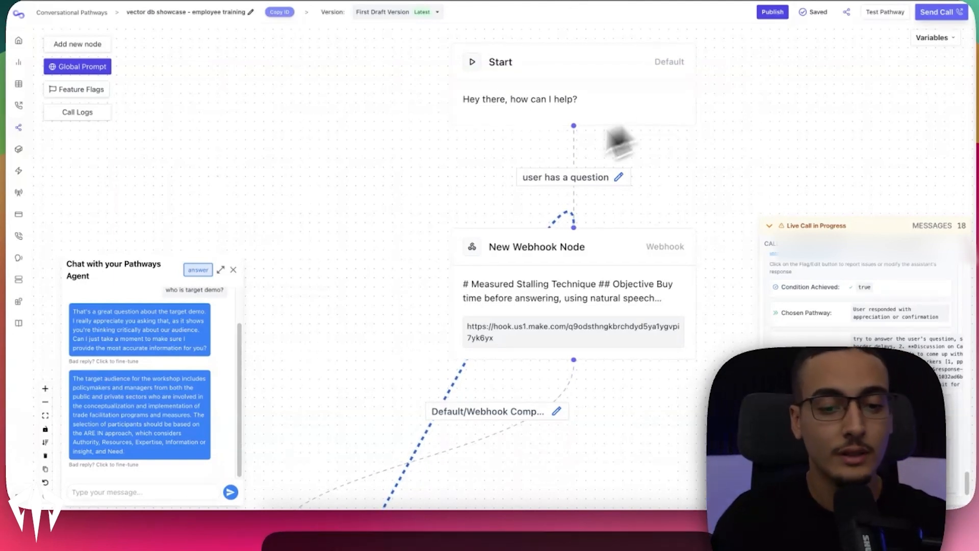
pyautogui.moveTo(581, 300)
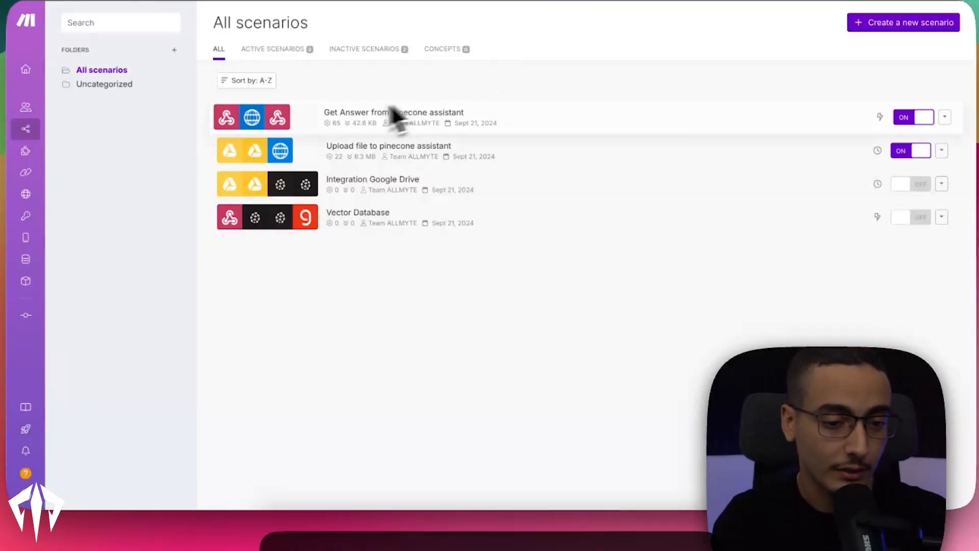
pyautogui.moveTo(400, 131)
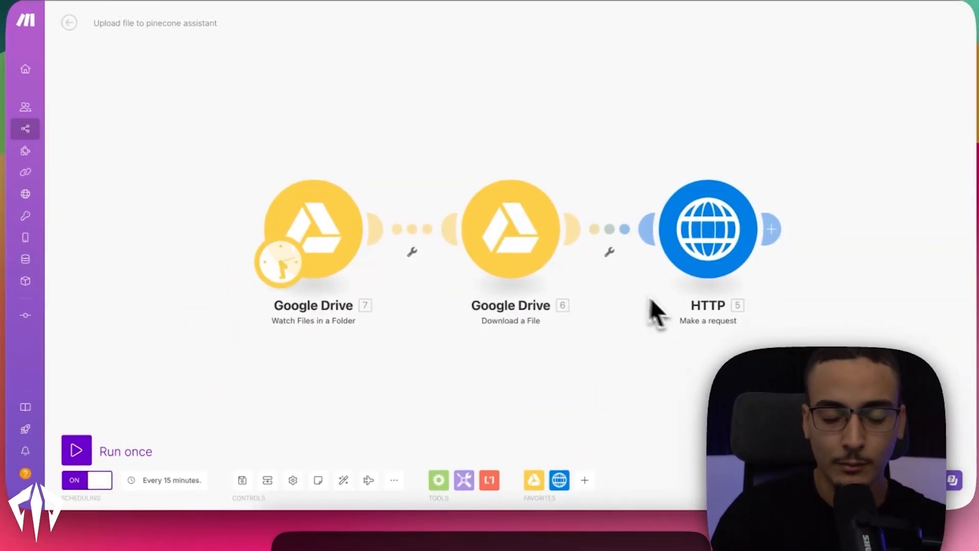
pyautogui.moveTo(350, 234)
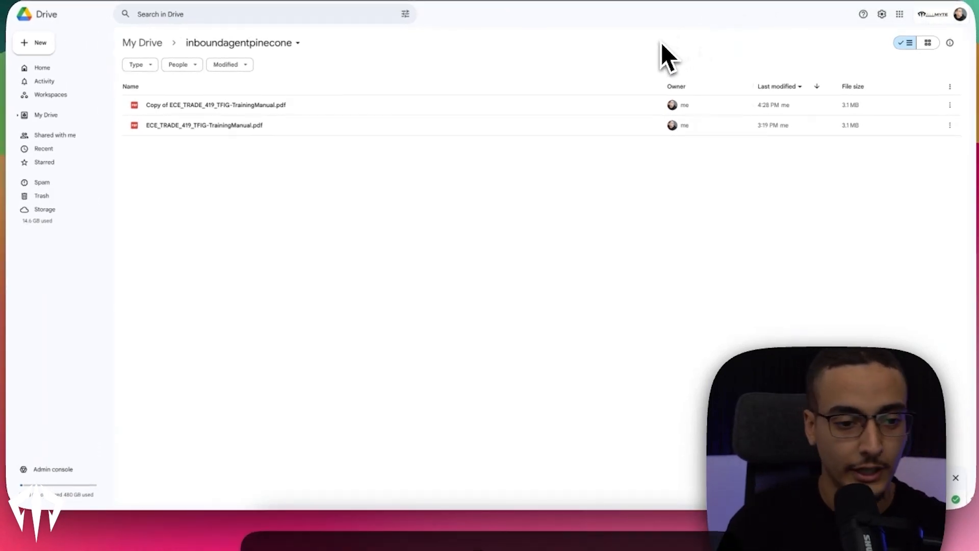
pyautogui.moveTo(306, 256)
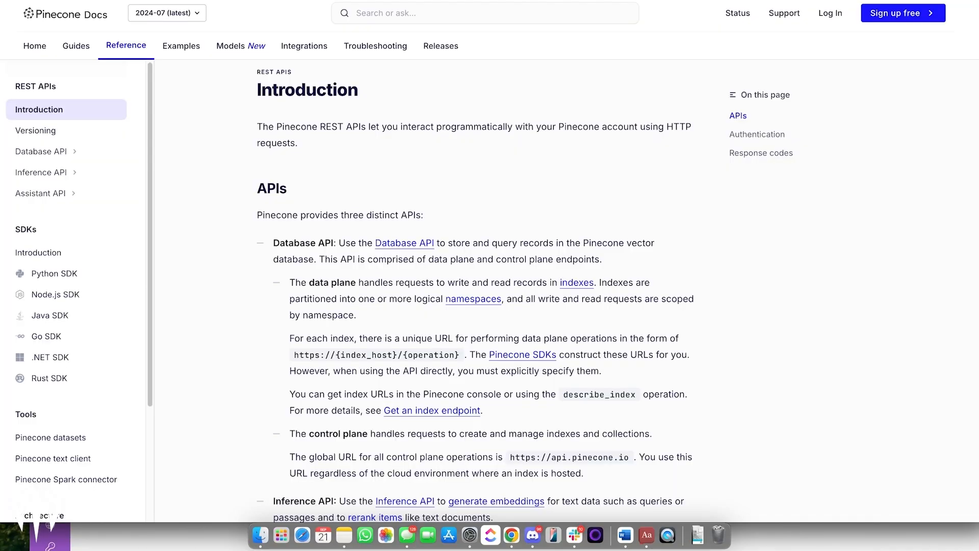
# Step: Scroll through Pinecone's REST APIs introduction covering the Database, Inference and Assistant APIs
pyautogui.scroll(-3)
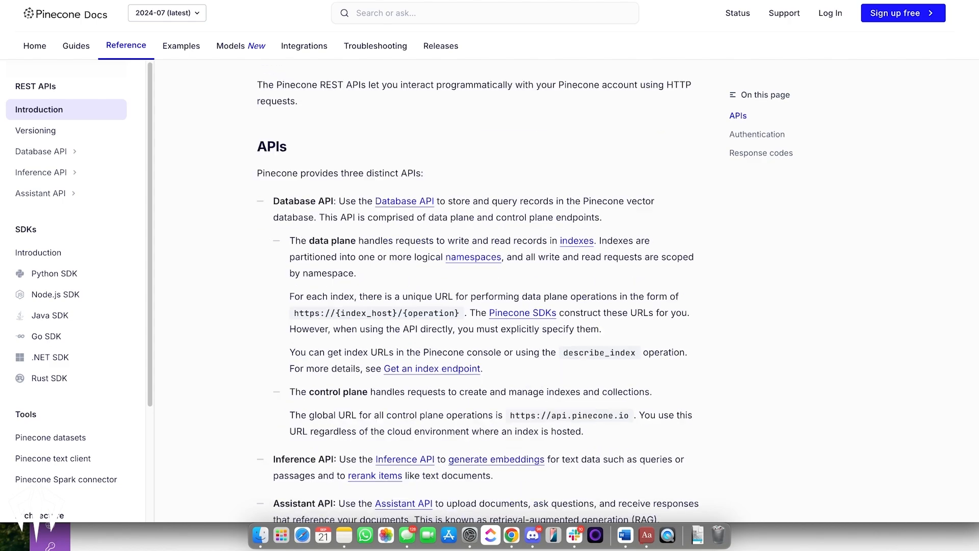
pyautogui.scroll(-3)
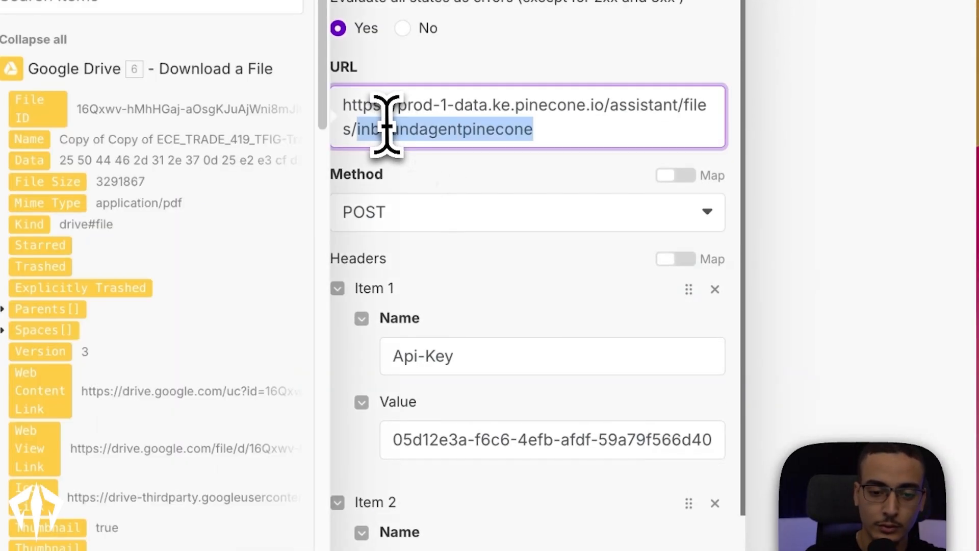
pyautogui.moveTo(624, 122)
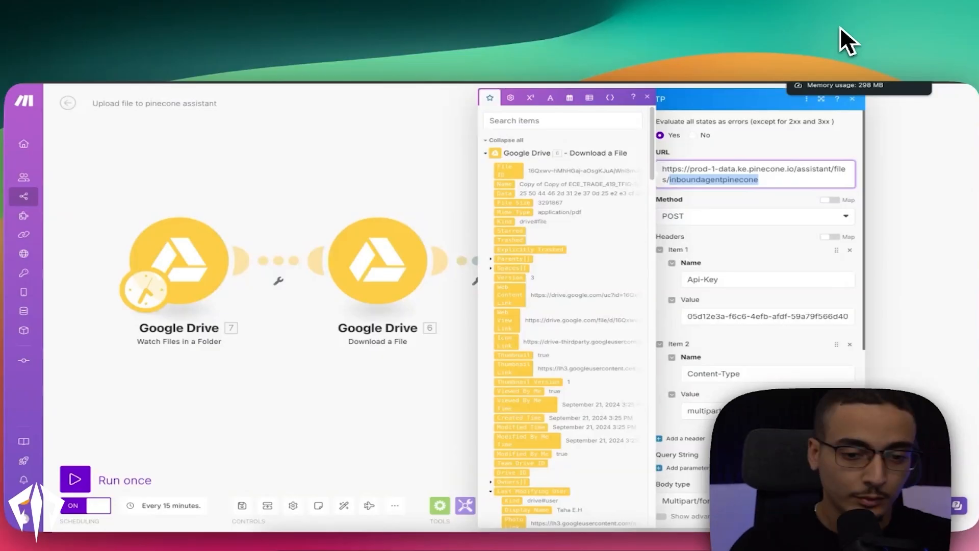
pyautogui.moveTo(803, 75)
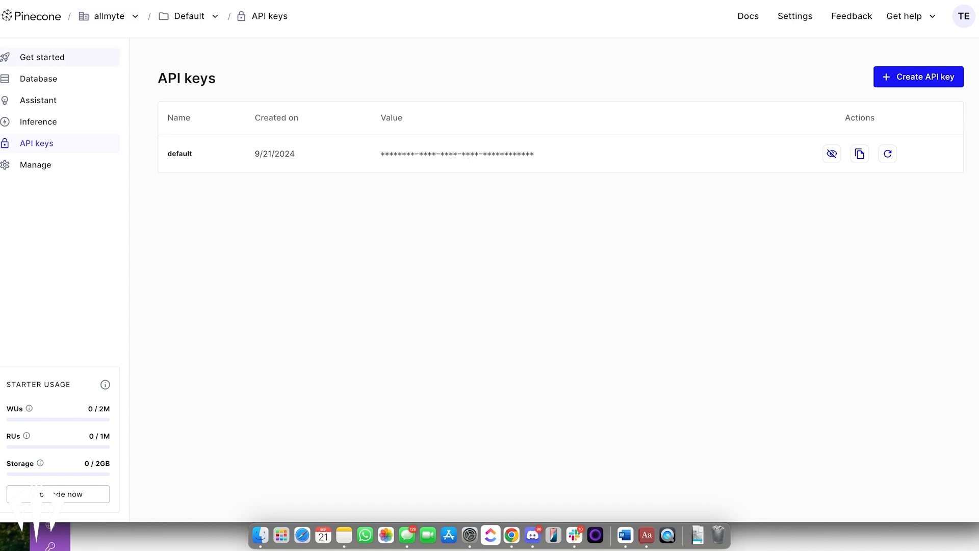
# Step: Show the Assistants list with inboundagentpinecone and inboundagentpinecone2 and start a new assistant
pyautogui.click(38, 100)
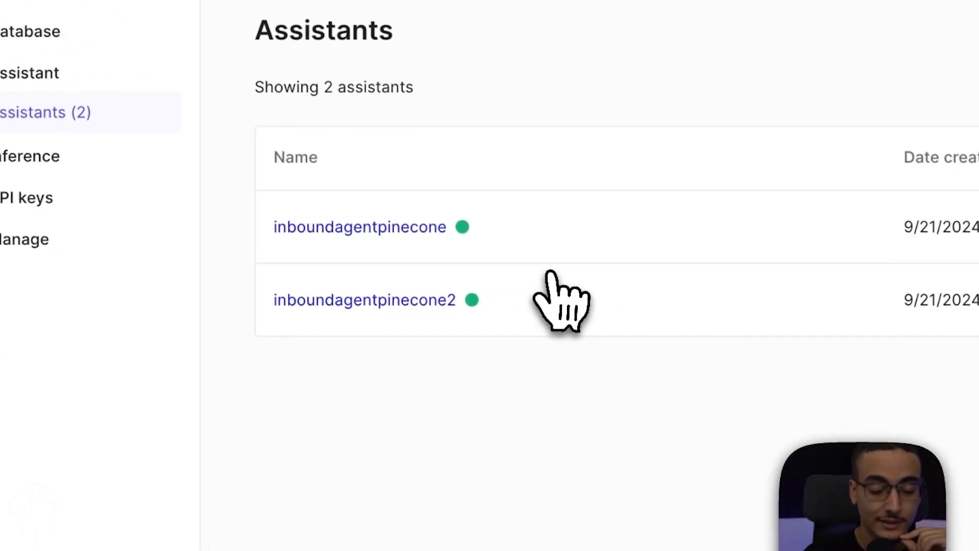
pyautogui.click(829, 79)
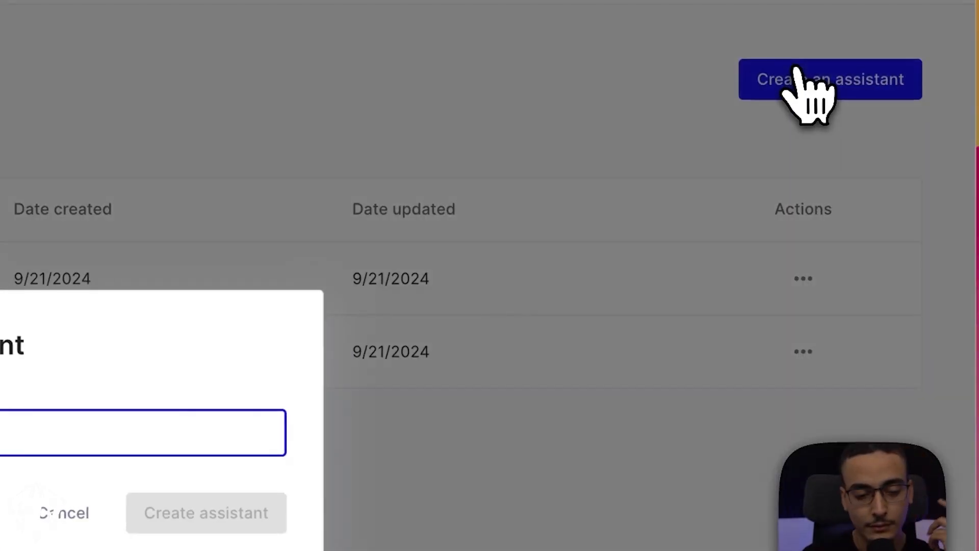
# Step: Create the empty Pinecone assistant 'yt-showcase', then go to the project's API keys
pyautogui.click(829, 78)
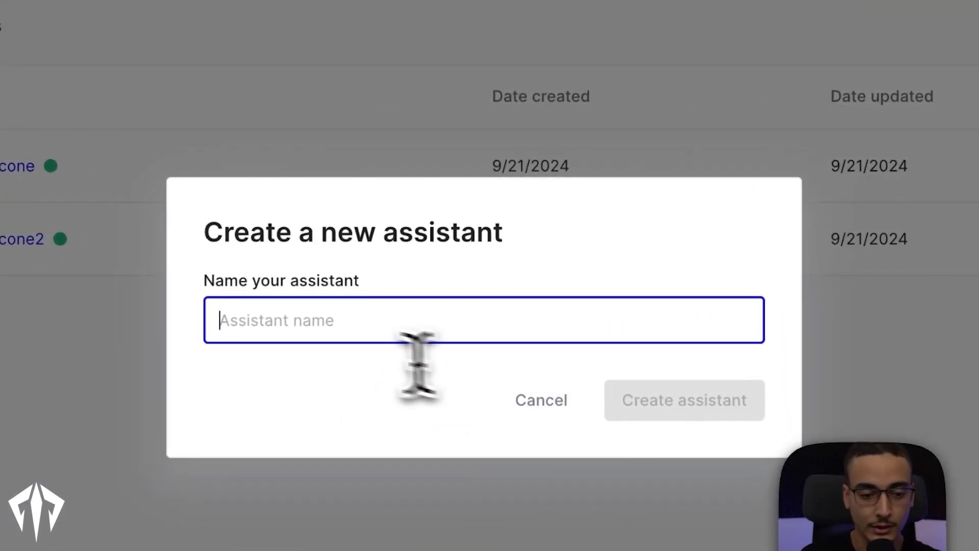
pyautogui.moveTo(362, 325)
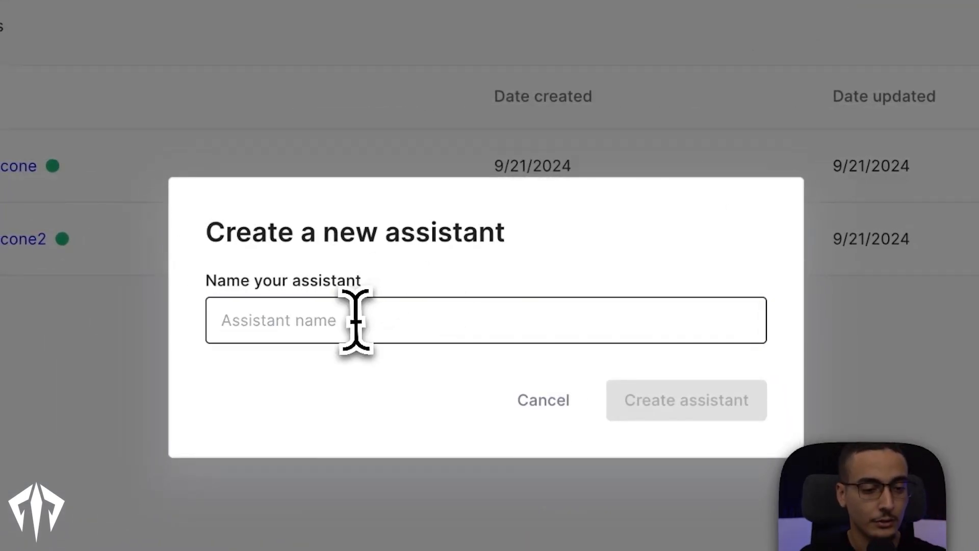
pyautogui.write('yt')
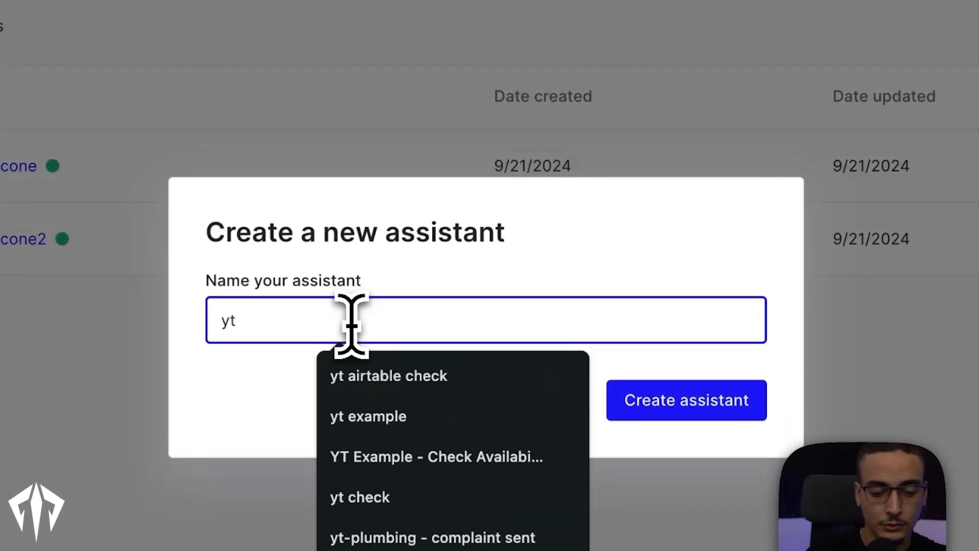
pyautogui.write('-showca')
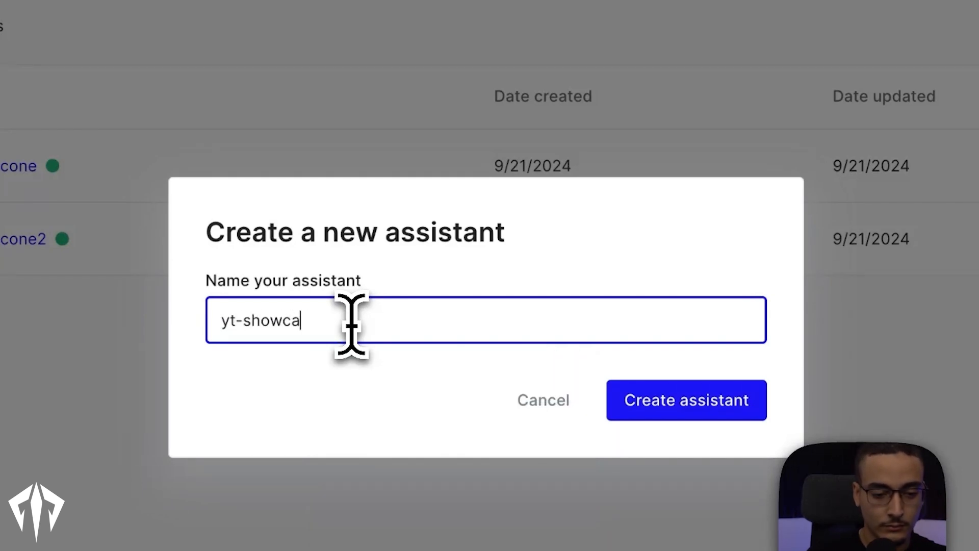
pyautogui.click(685, 400)
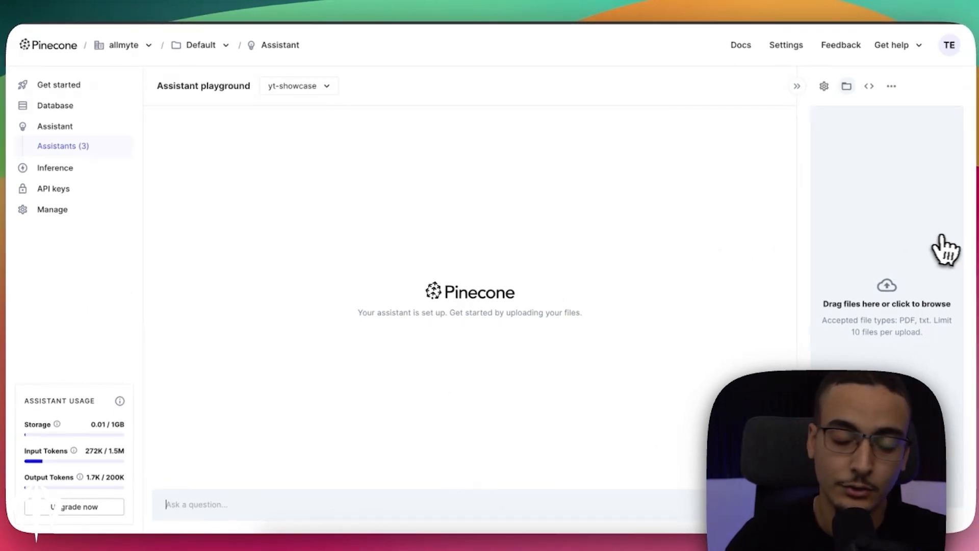
pyautogui.moveTo(894, 151)
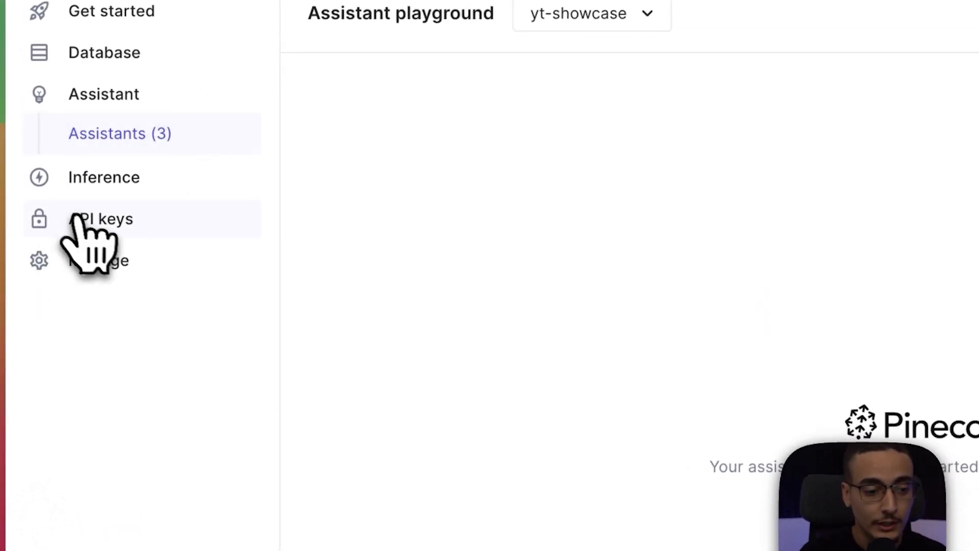
pyautogui.click(103, 219)
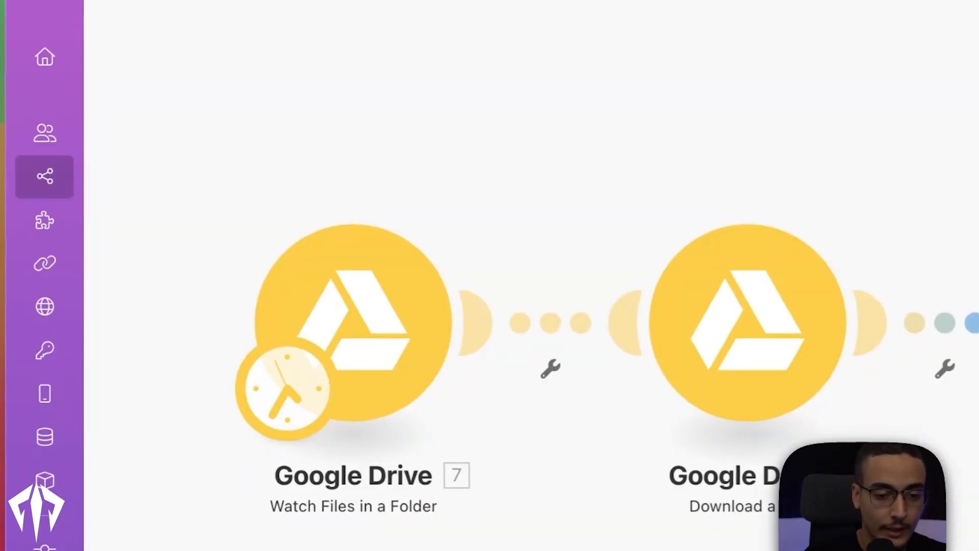
# Step: Set the Api-Key header, keep the Drive file as multipart field 'file', and save the request
pyautogui.click(740, 322)
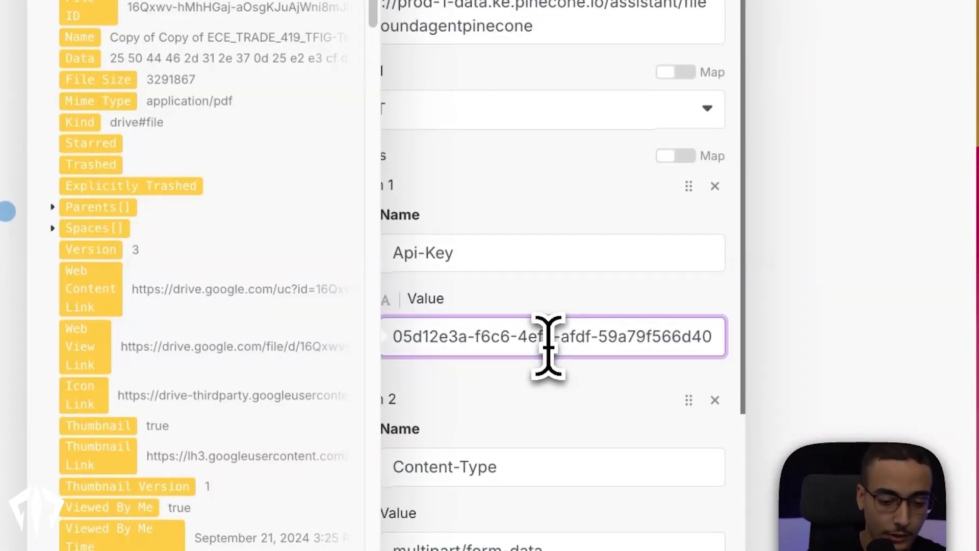
pyautogui.scroll(-3)
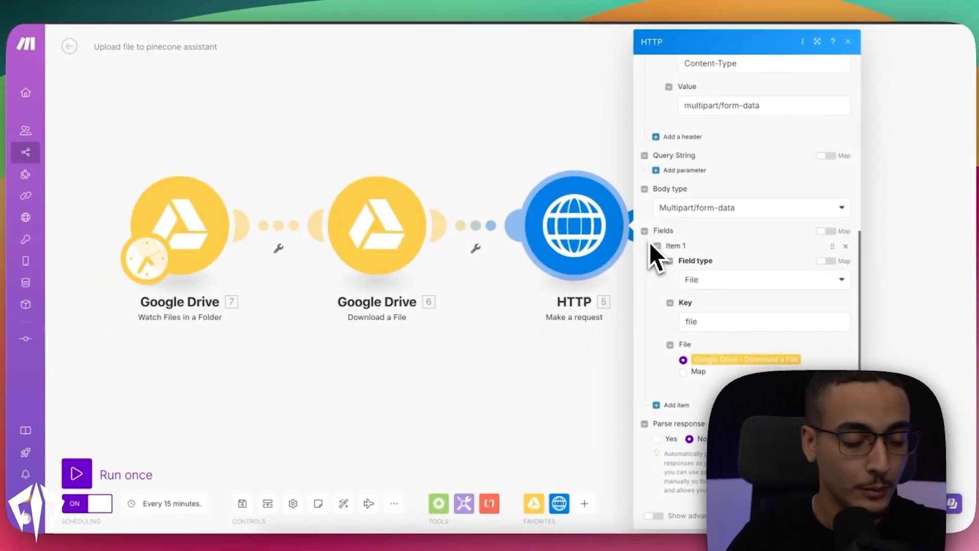
pyautogui.moveTo(372, 343)
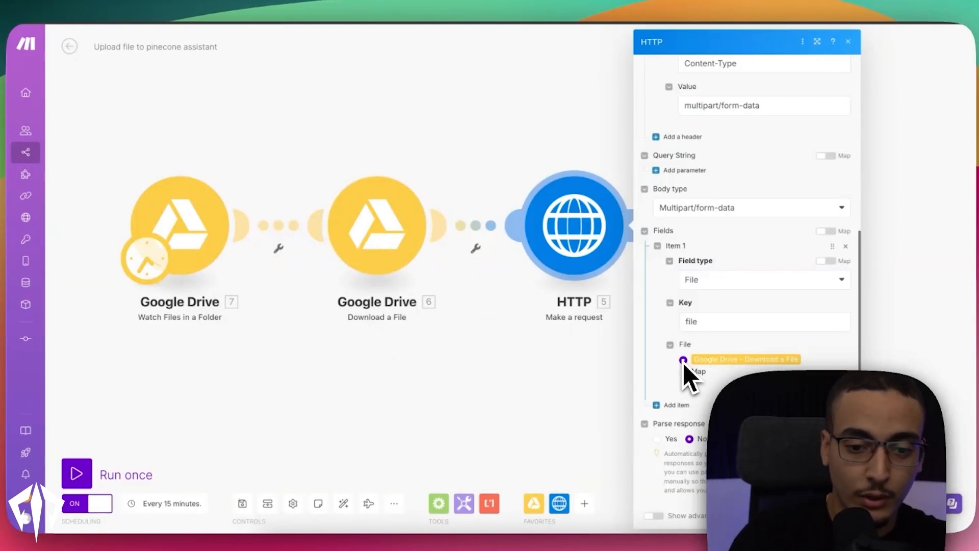
pyautogui.moveTo(687, 375)
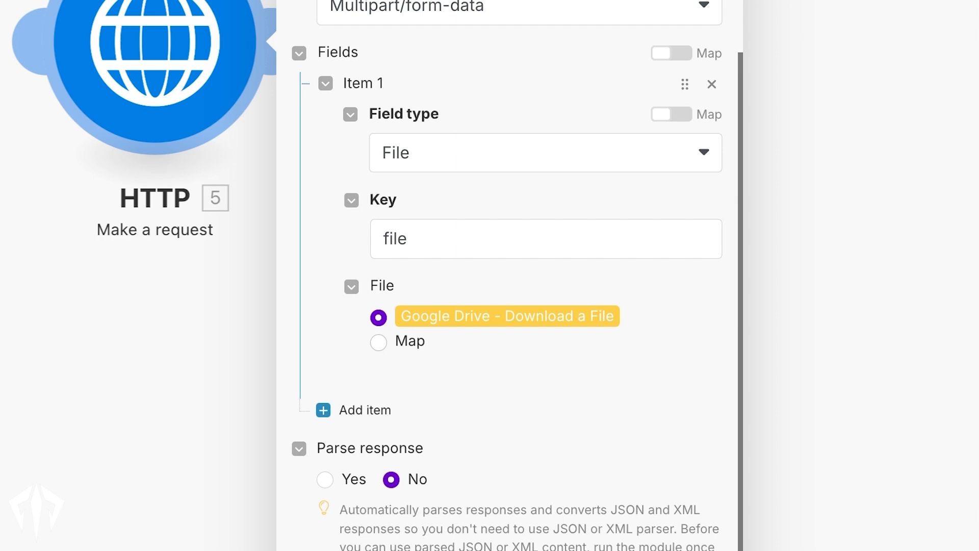
pyautogui.scroll(-3)
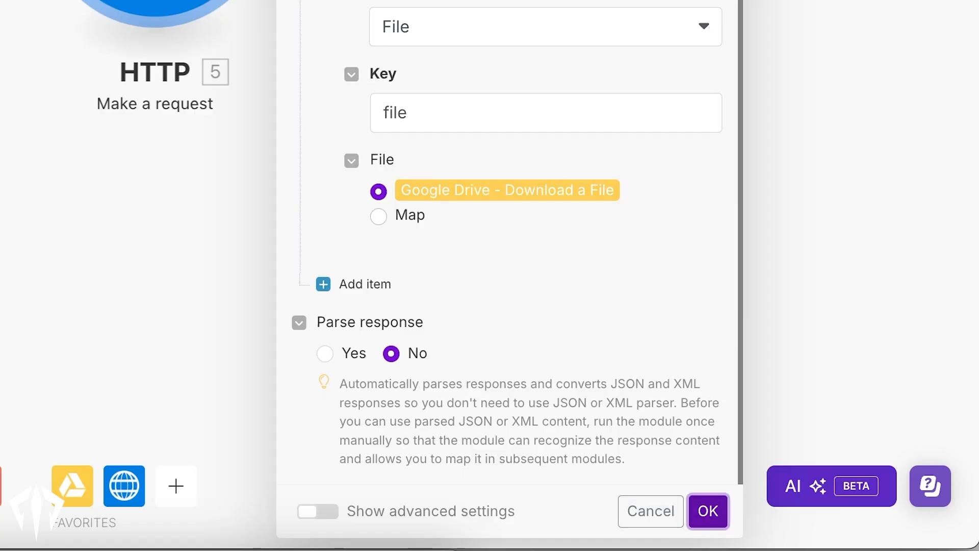
pyautogui.click(708, 511)
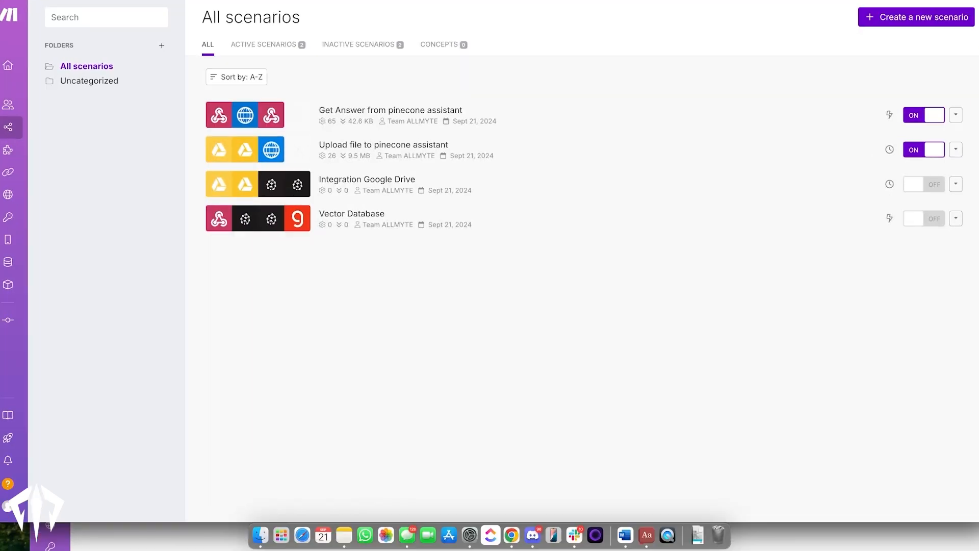
# Step: Return to Make's All scenarios overview
pyautogui.click(390, 110)
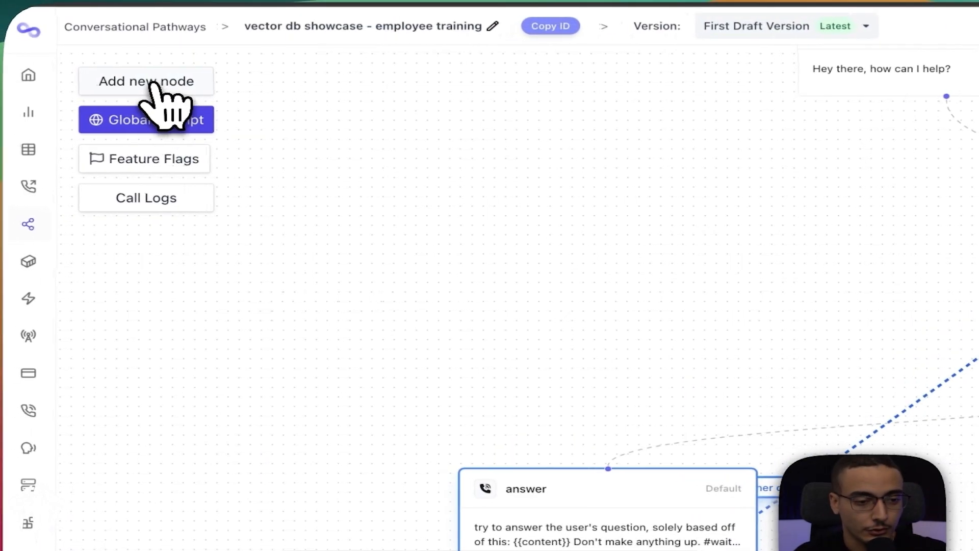
# Step: Add a Webhook node to the pathway and add a variable extracted from call info
pyautogui.click(146, 81)
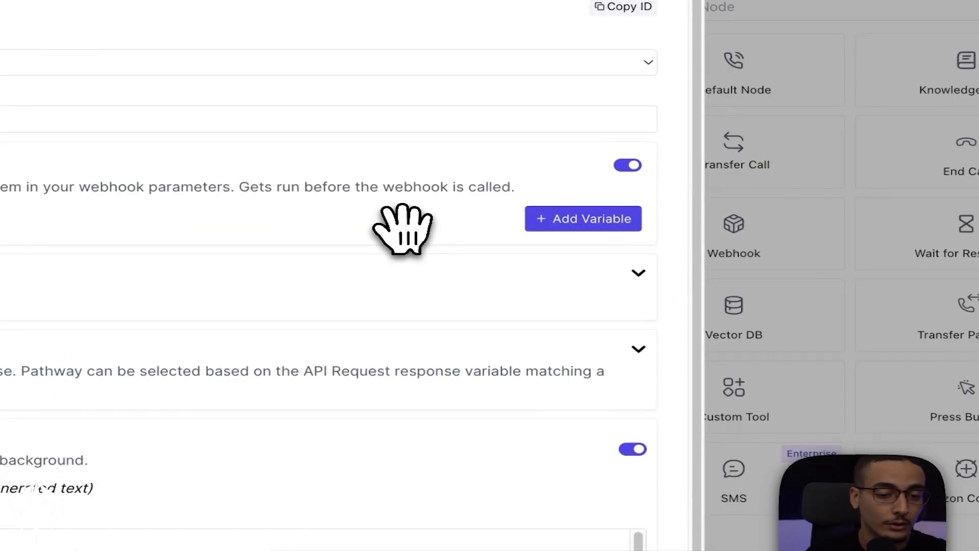
pyautogui.click(581, 218)
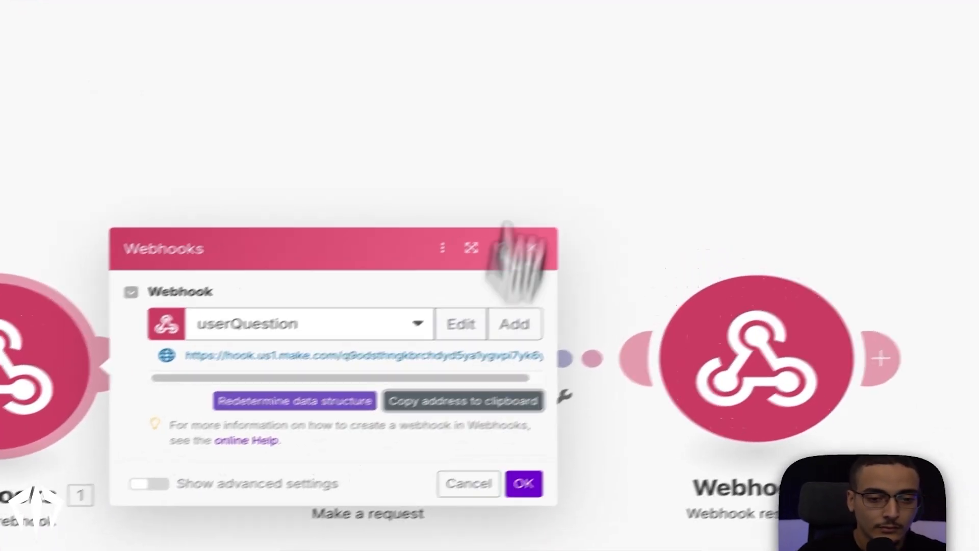
# Step: Copy the userQuestion webhook URL from the Get Answer scenario's Webhooks trigger
pyautogui.click(523, 483)
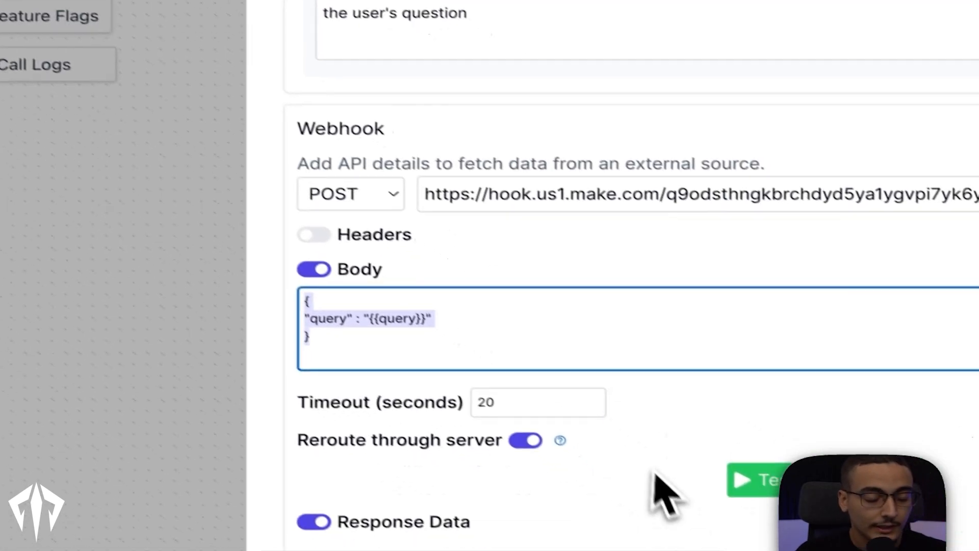
# Step: Configure the webhook node to POST {"query": "{{query}}"} to the Make hook URL
pyautogui.scroll(-3)
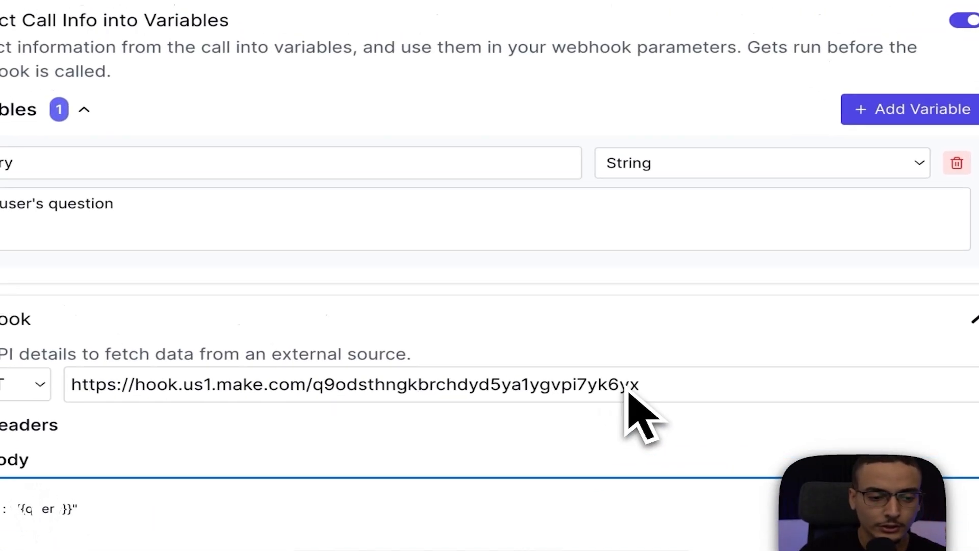
pyautogui.scroll(-3)
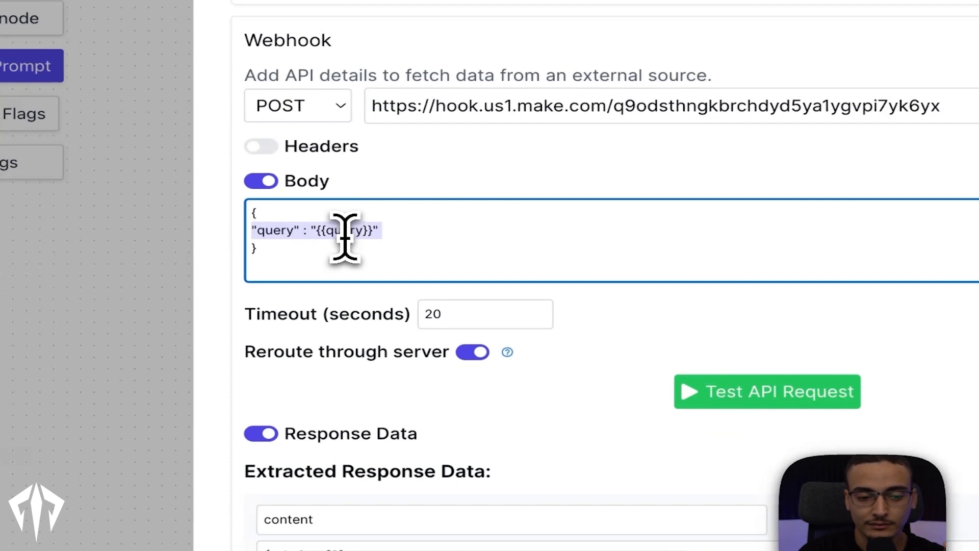
pyautogui.scroll(3)
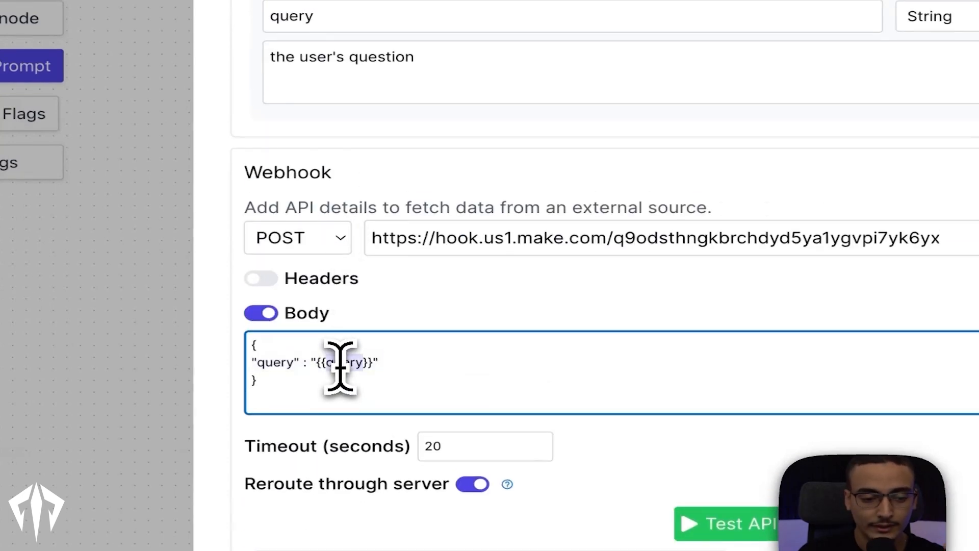
pyautogui.scroll(3)
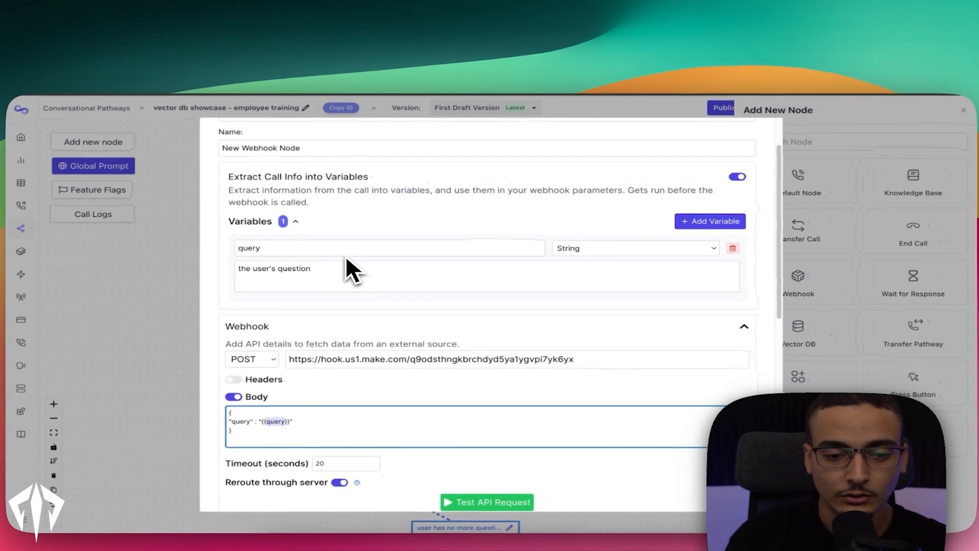
pyautogui.scroll(-3)
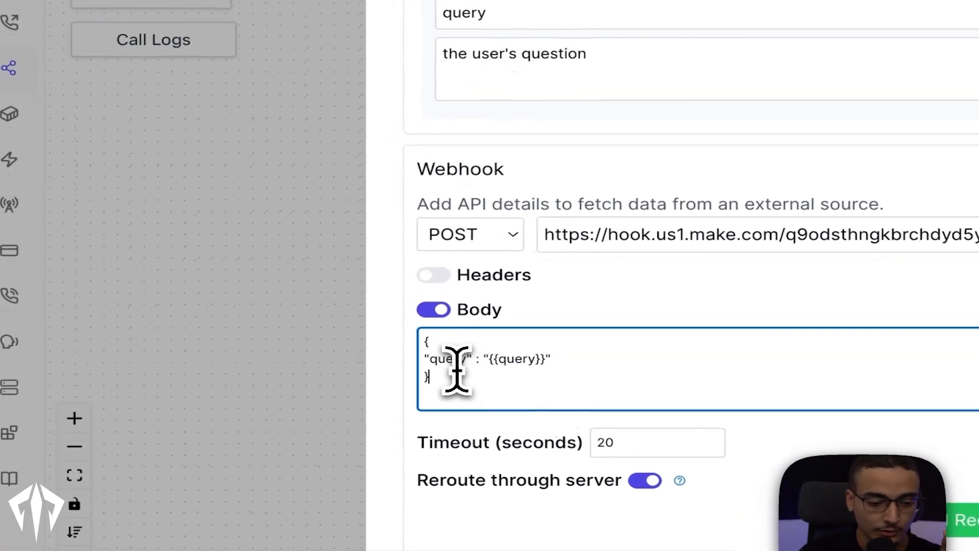
pyautogui.moveTo(506, 369)
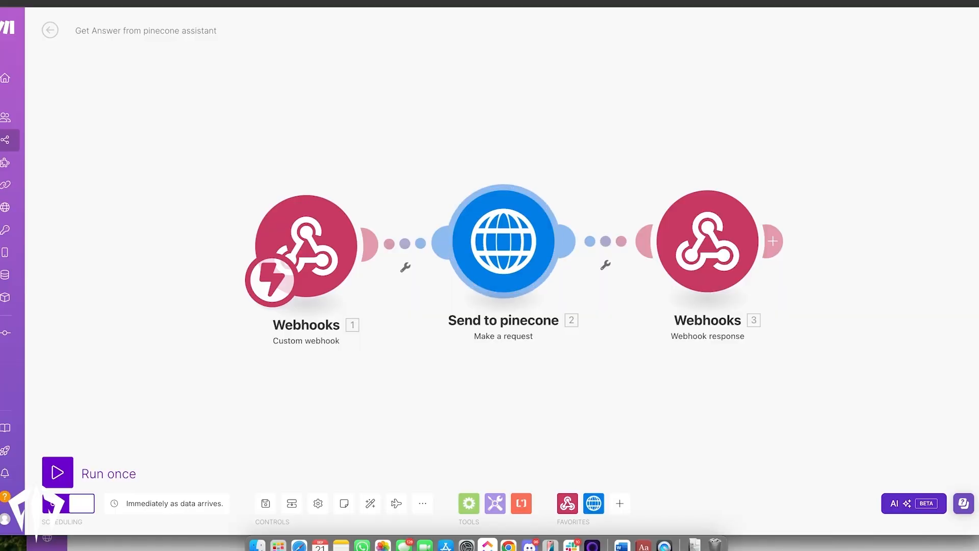
# Step: Expand Assistant API in the Pinecone reference sidebar and view List assistants
pyautogui.click(503, 241)
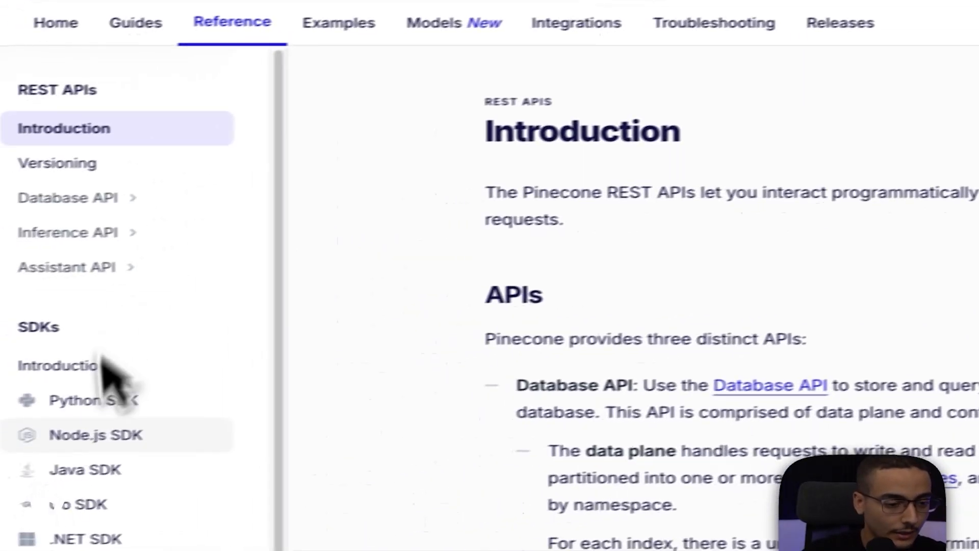
pyautogui.click(69, 267)
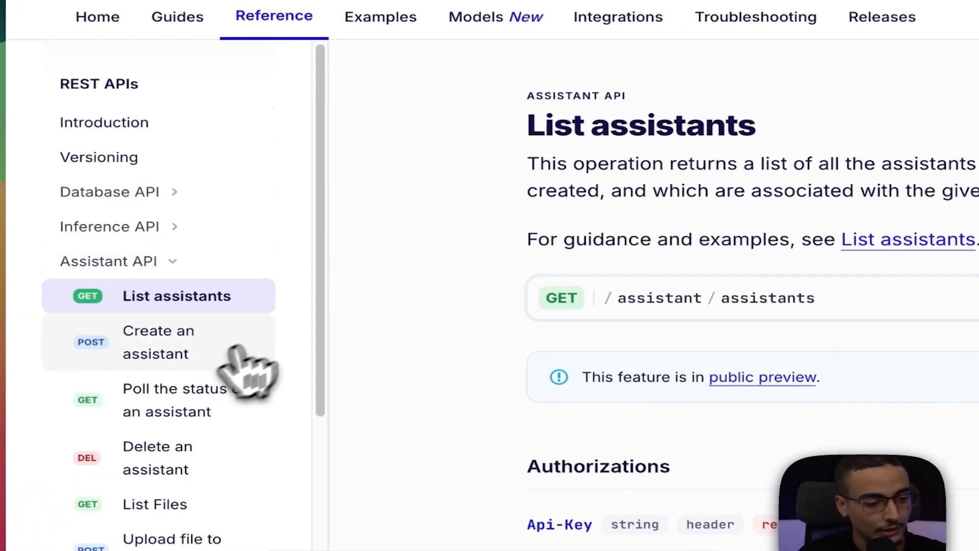
pyautogui.scroll(-3)
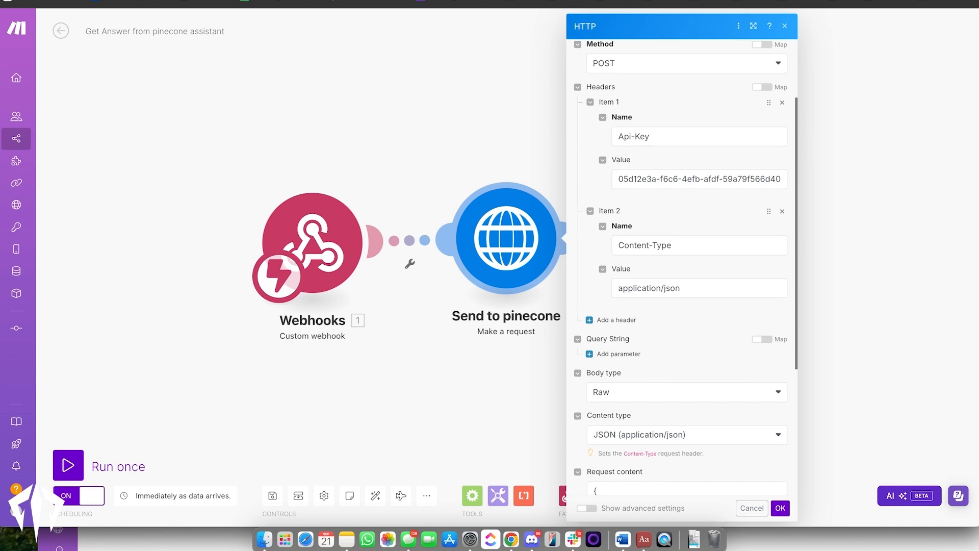
# Step: Scroll through the Send to pinecone request's POST headers and gpt-4o message body
pyautogui.scroll(-3)
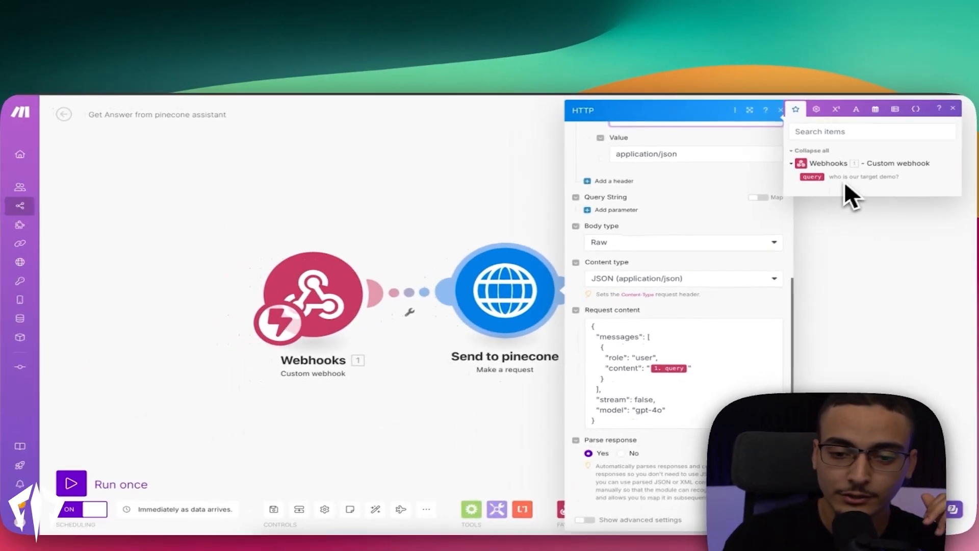
pyautogui.moveTo(812, 177)
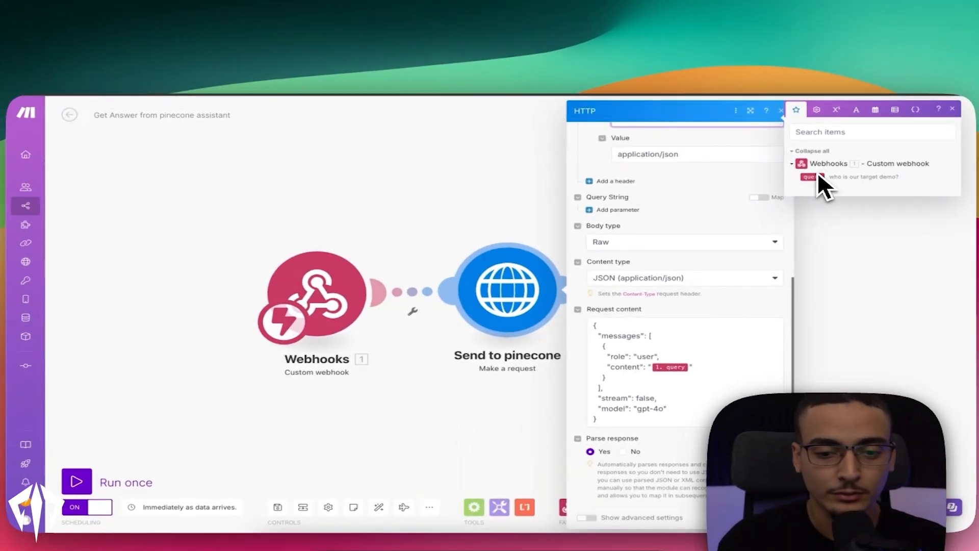
pyautogui.moveTo(812, 177)
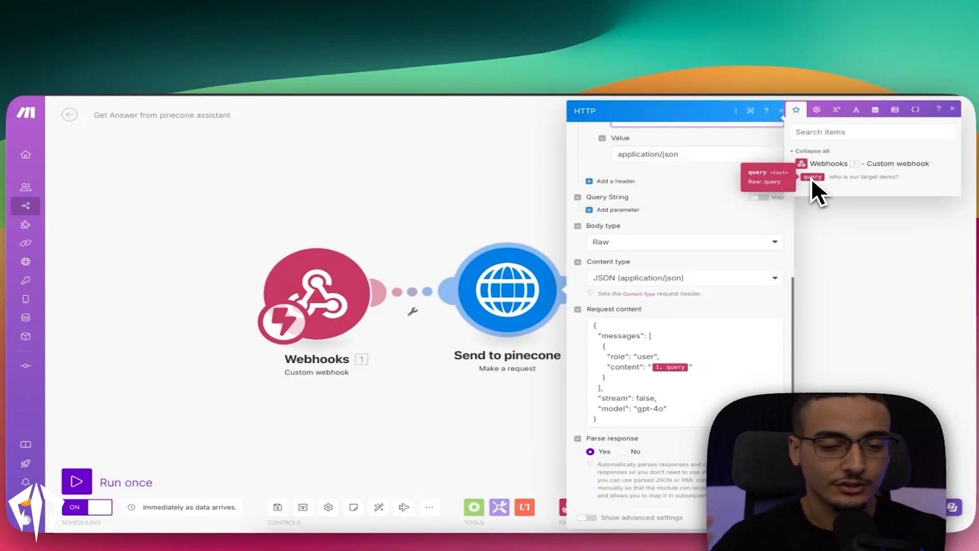
pyautogui.moveTo(721, 272)
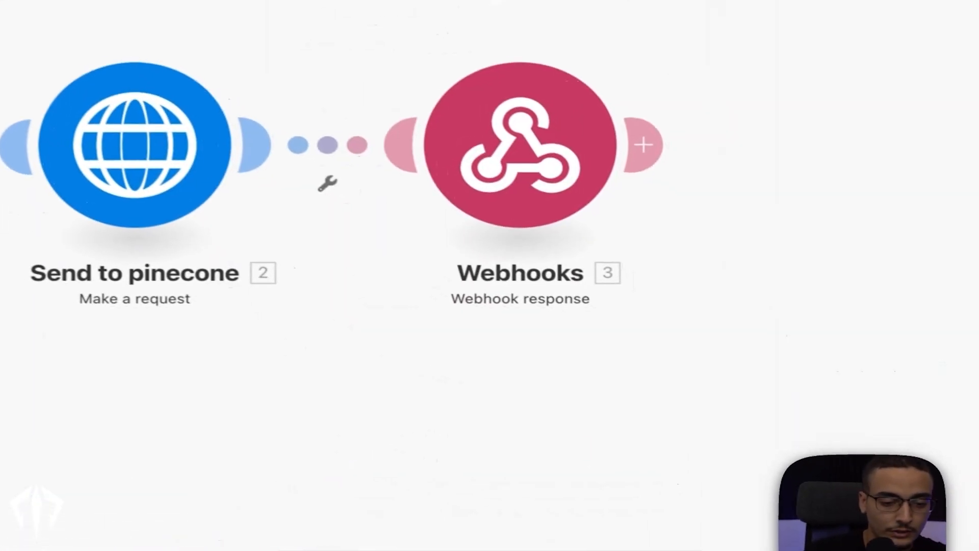
# Step: Configure the Webhook response with status 200 and the Pinecone request's Data as body
pyautogui.click(134, 143)
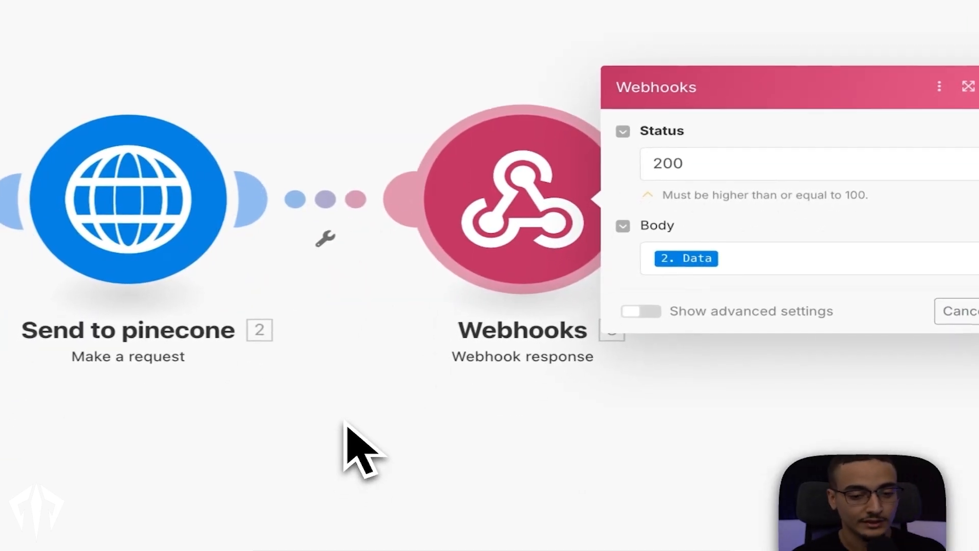
pyautogui.click(687, 258)
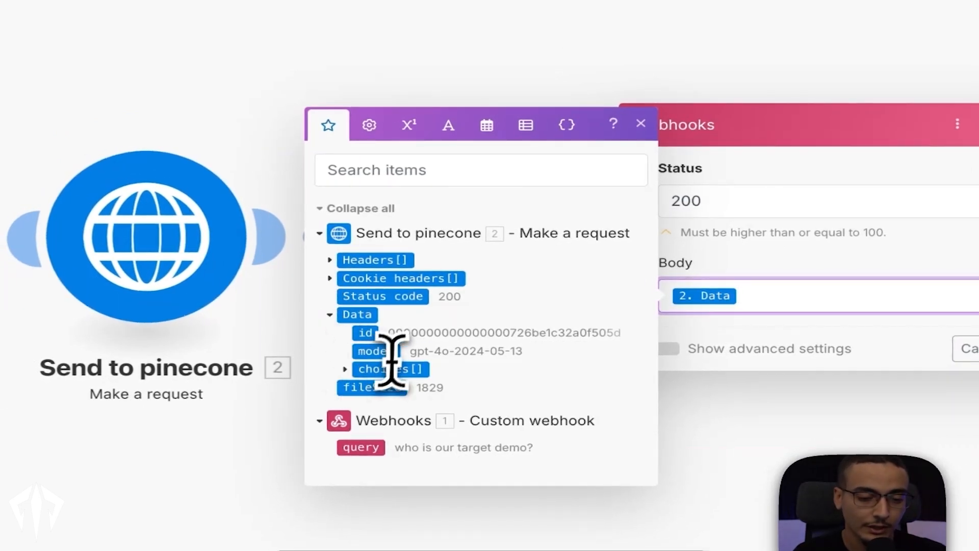
pyautogui.click(345, 369)
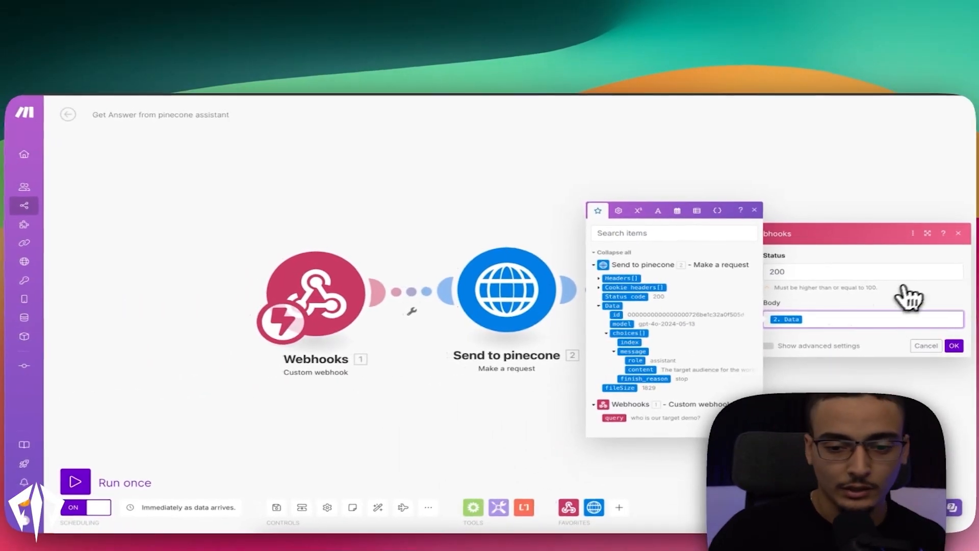
pyautogui.click(954, 346)
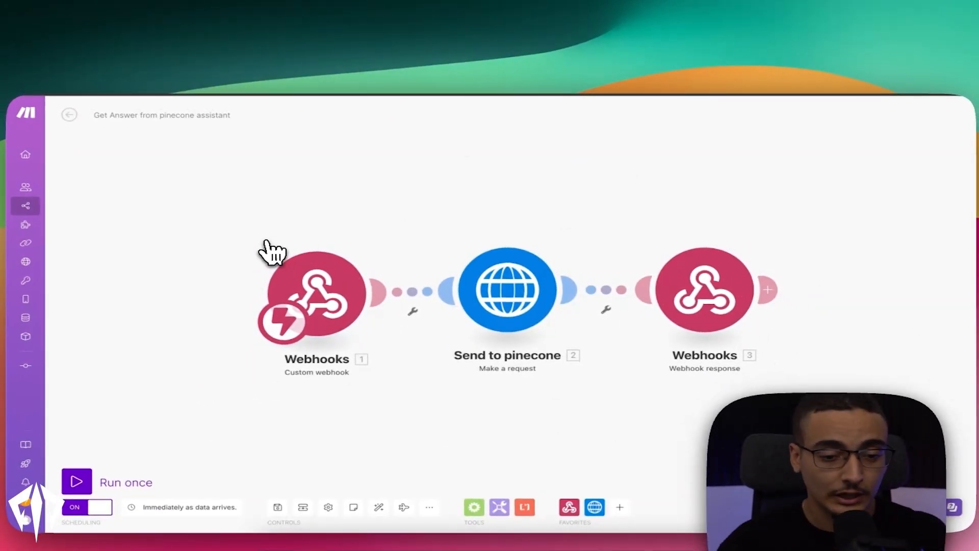
pyautogui.moveTo(593, 66)
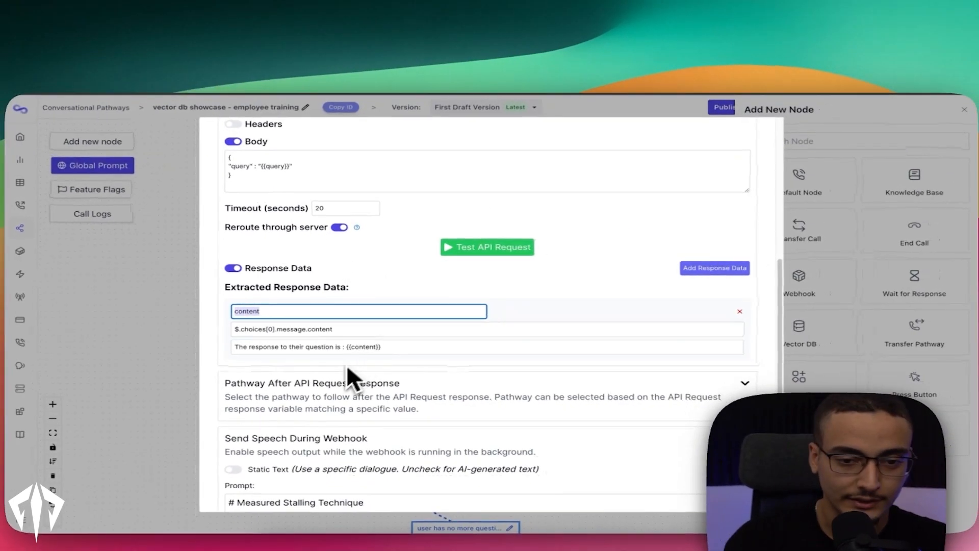
pyautogui.moveTo(342, 382)
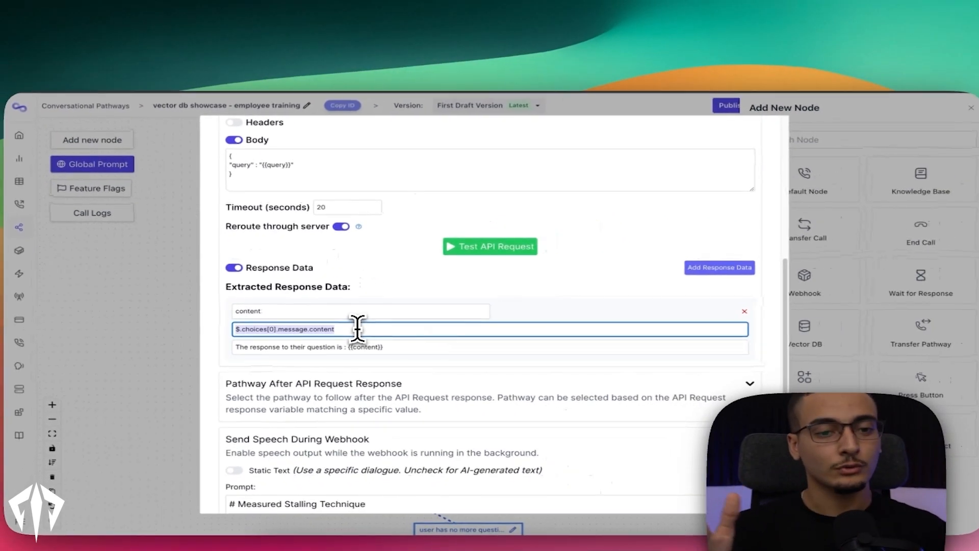
pyautogui.scroll(-3)
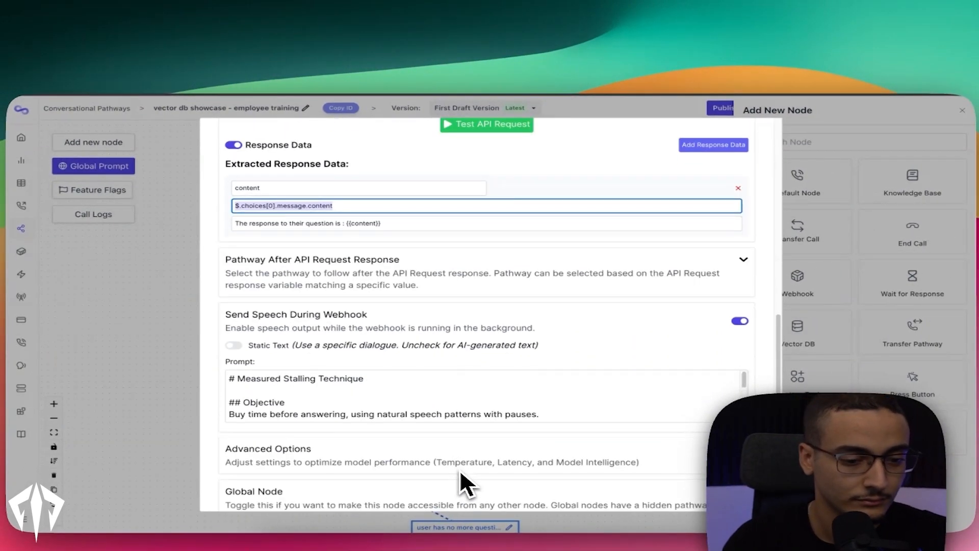
pyautogui.scroll(-3)
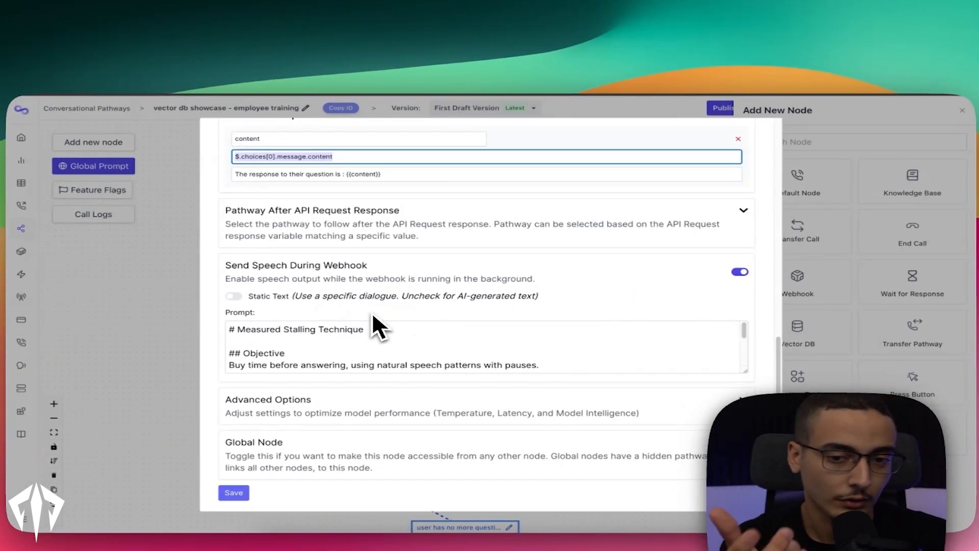
pyautogui.moveTo(621, 259)
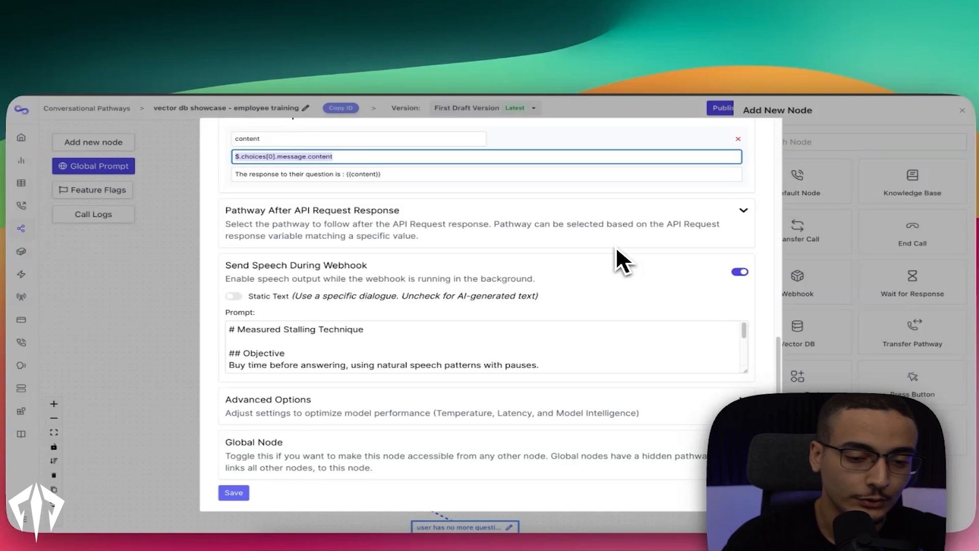
pyautogui.moveTo(500, 318)
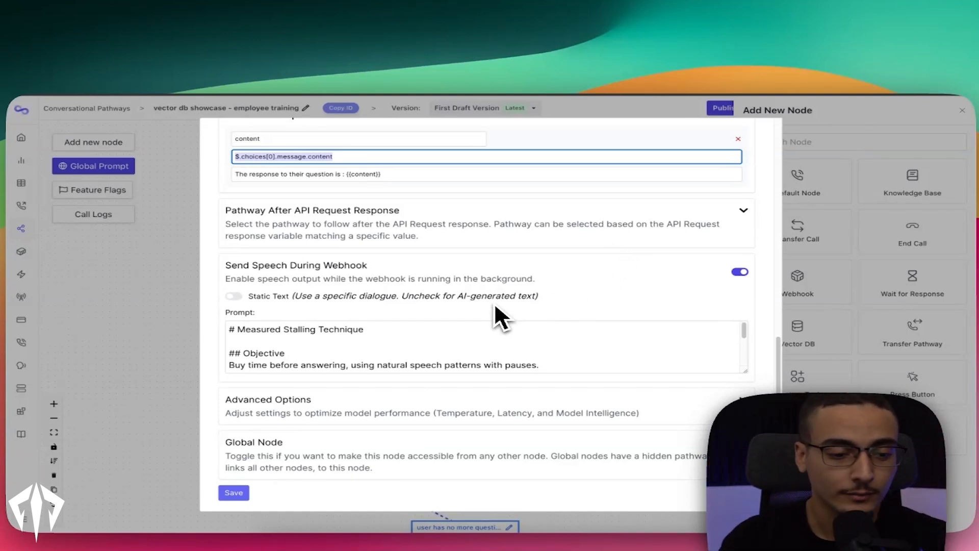
pyautogui.scroll(-3)
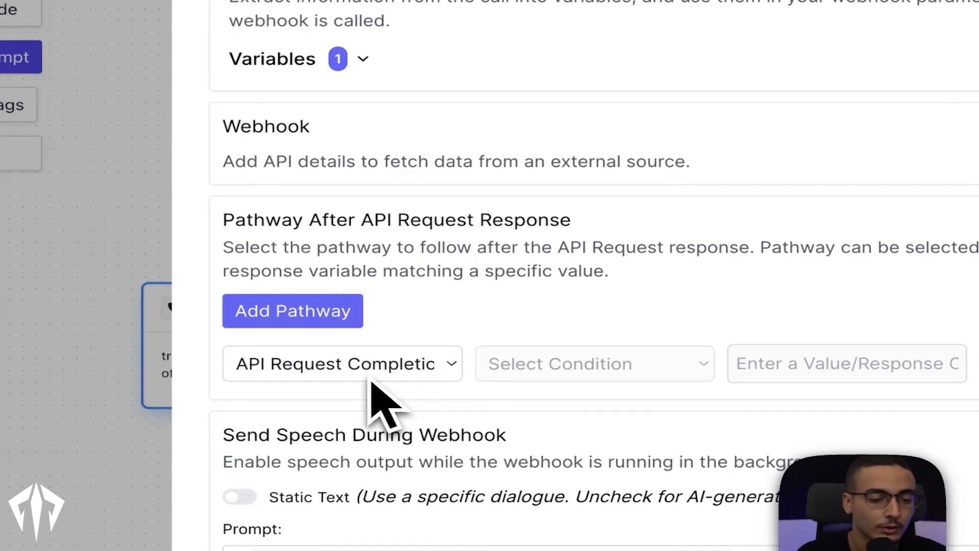
# Step: Open the answer node and review its prompt answering only from {{content}}
pyautogui.click(806, 355)
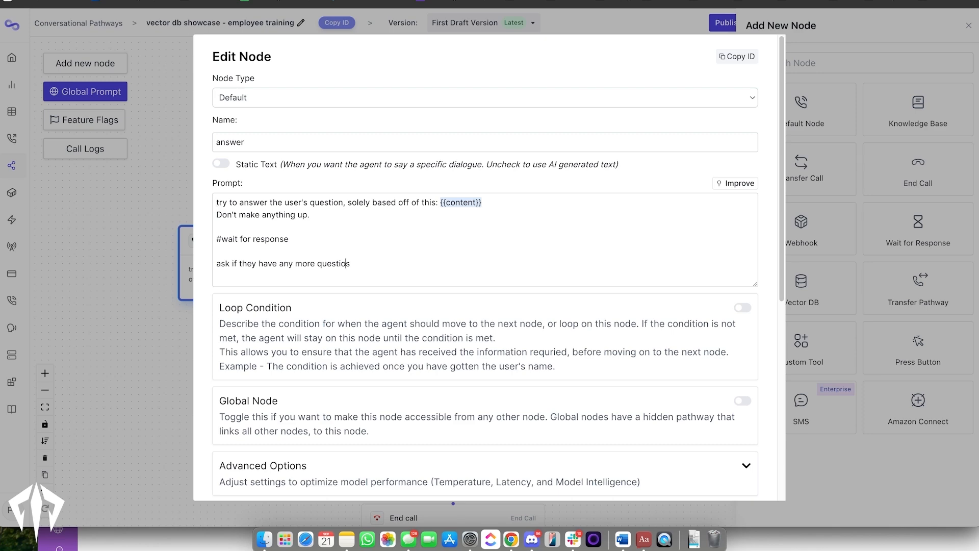
pyautogui.scroll(-3)
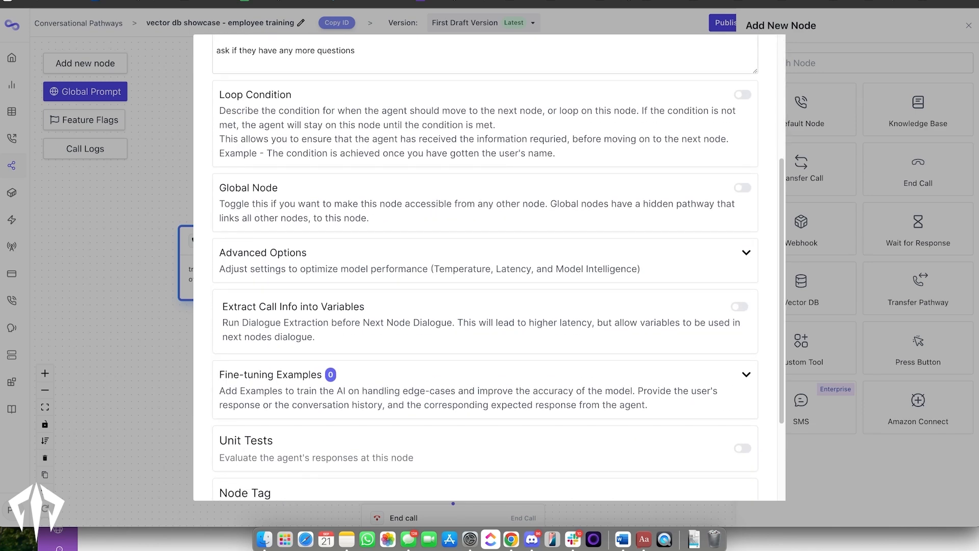